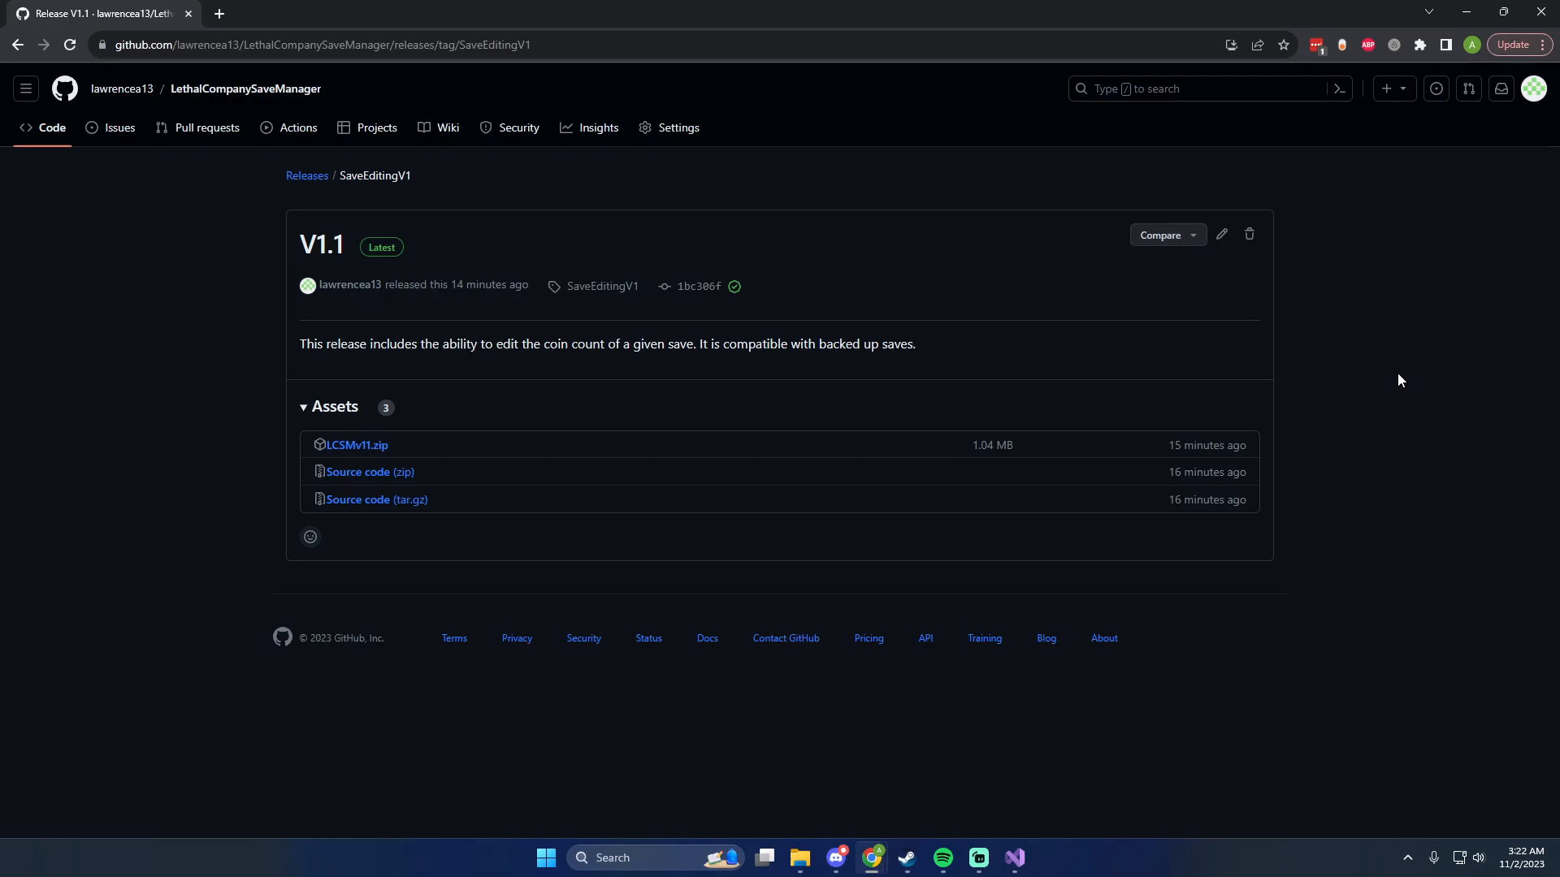
Go to the LethalCompanySaveManager repository's main code page on GitHub.
click(319, 44)
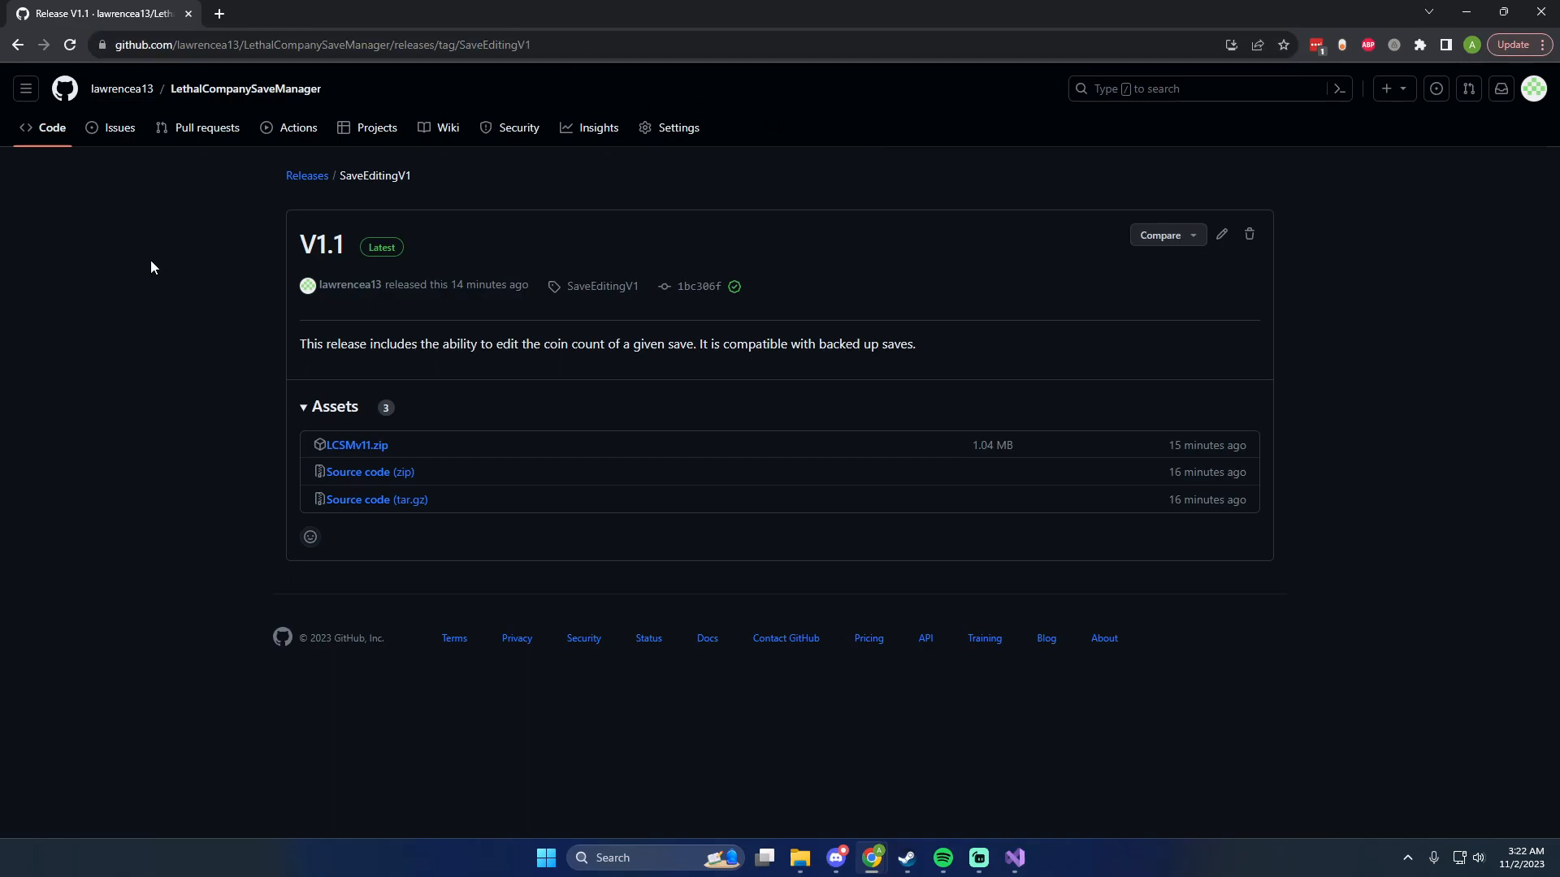
mouse_move(157, 271)
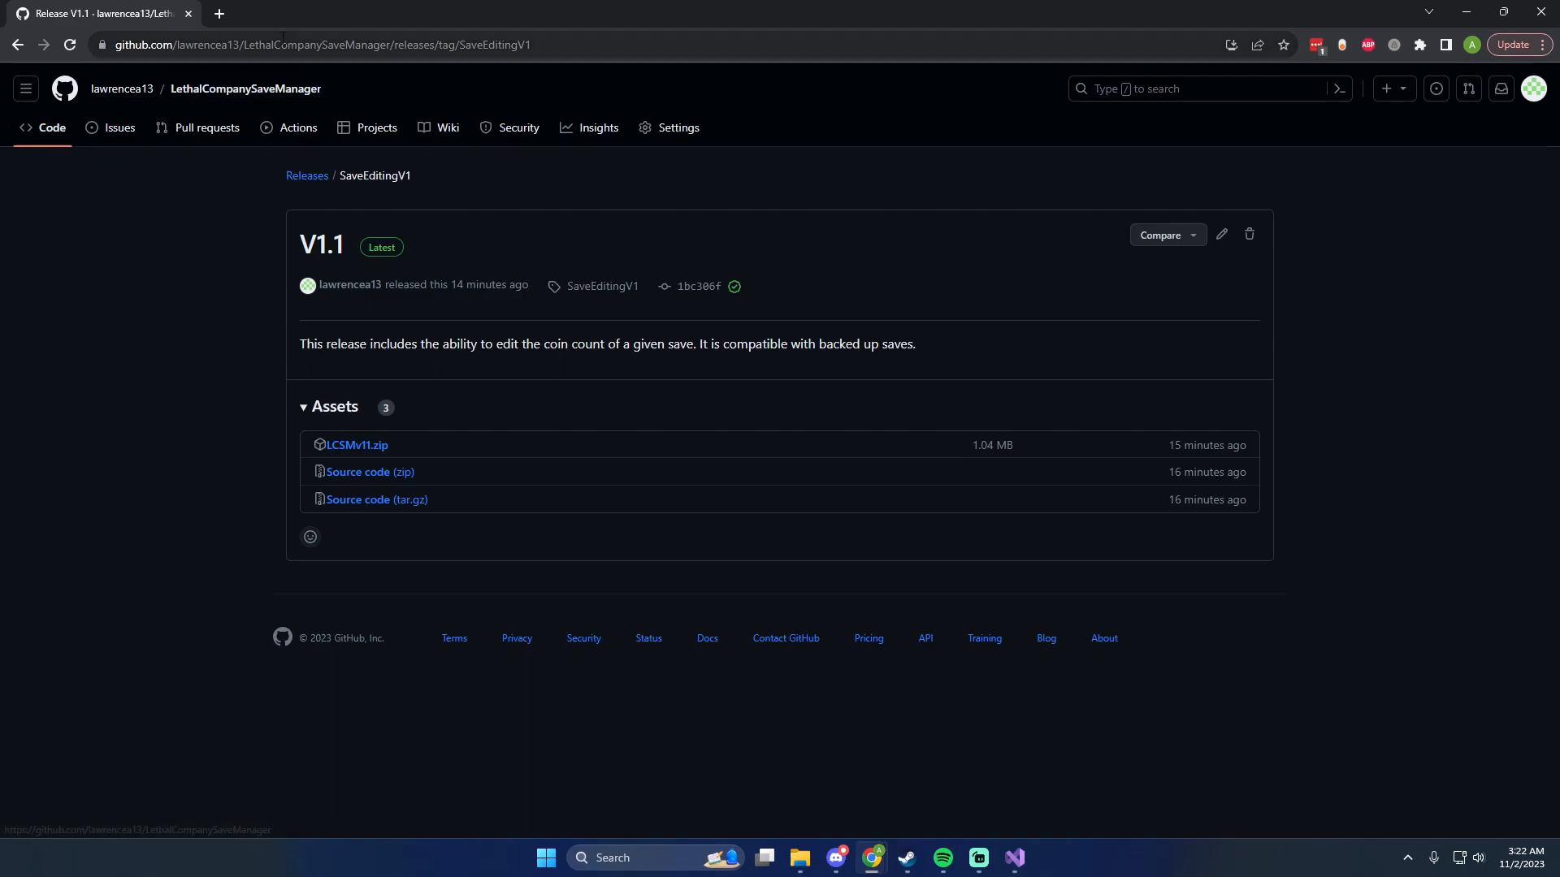
mouse_move(198, 439)
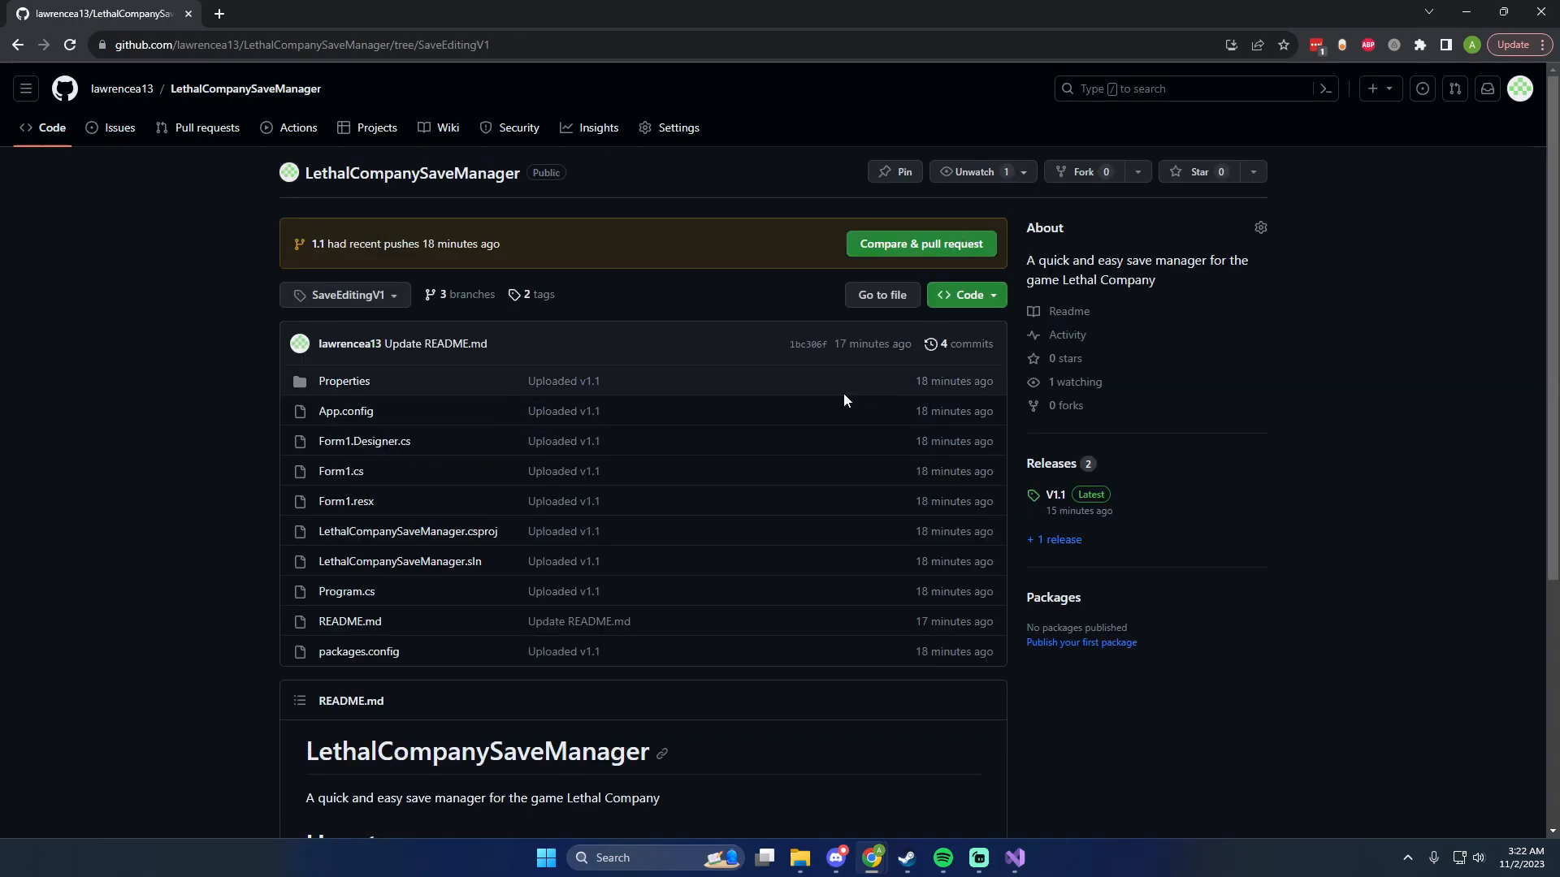
Download LCSMv11.zip from the V1.1 release and check the browser's recent downloads.
click(1051, 466)
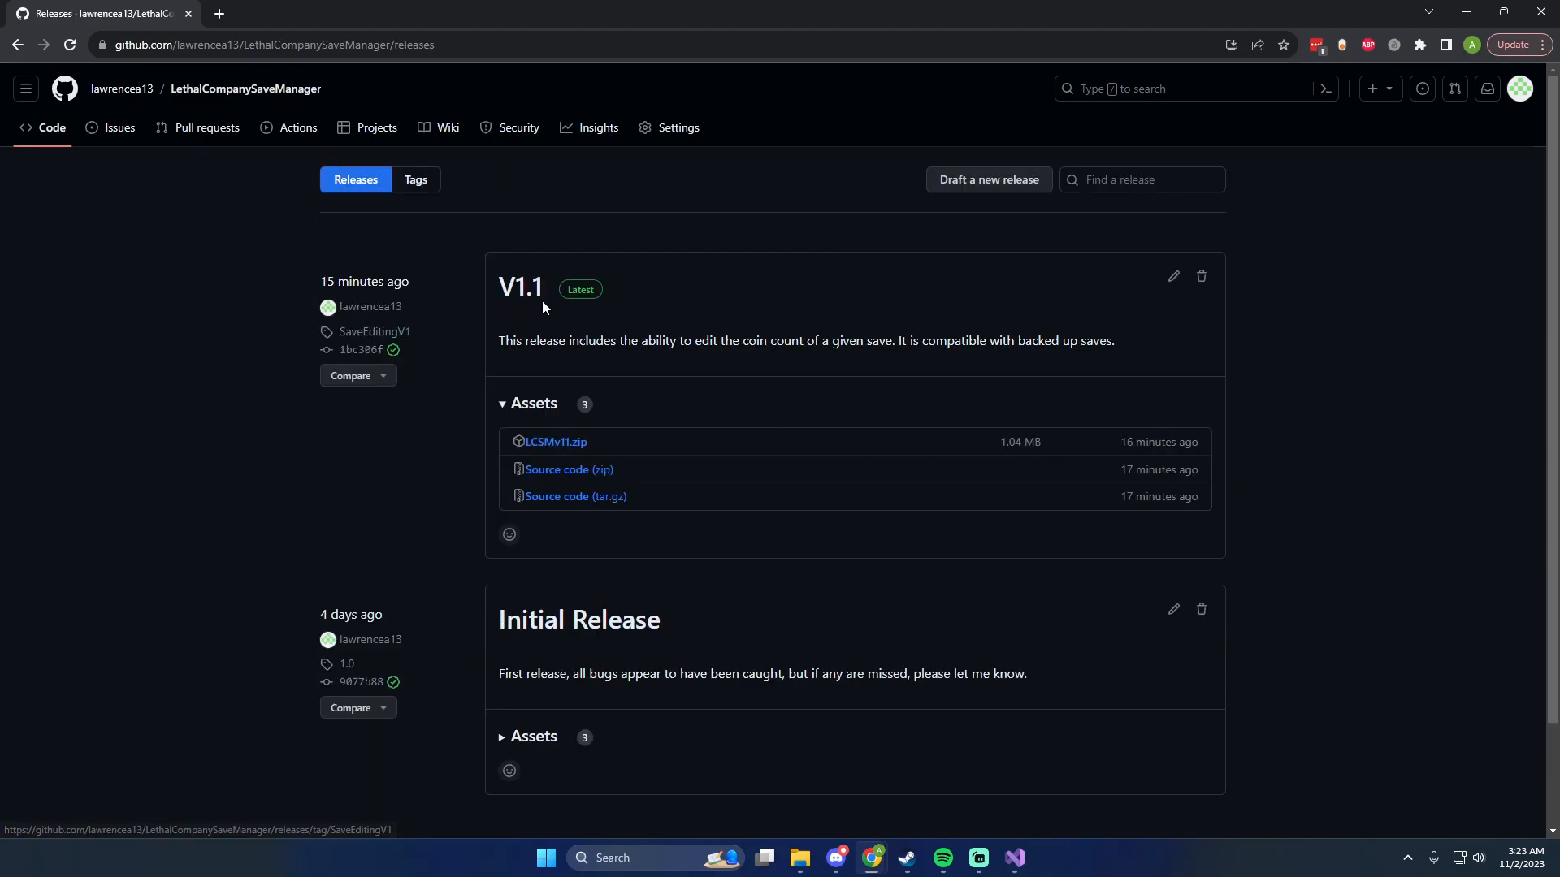
mouse_move(555, 449)
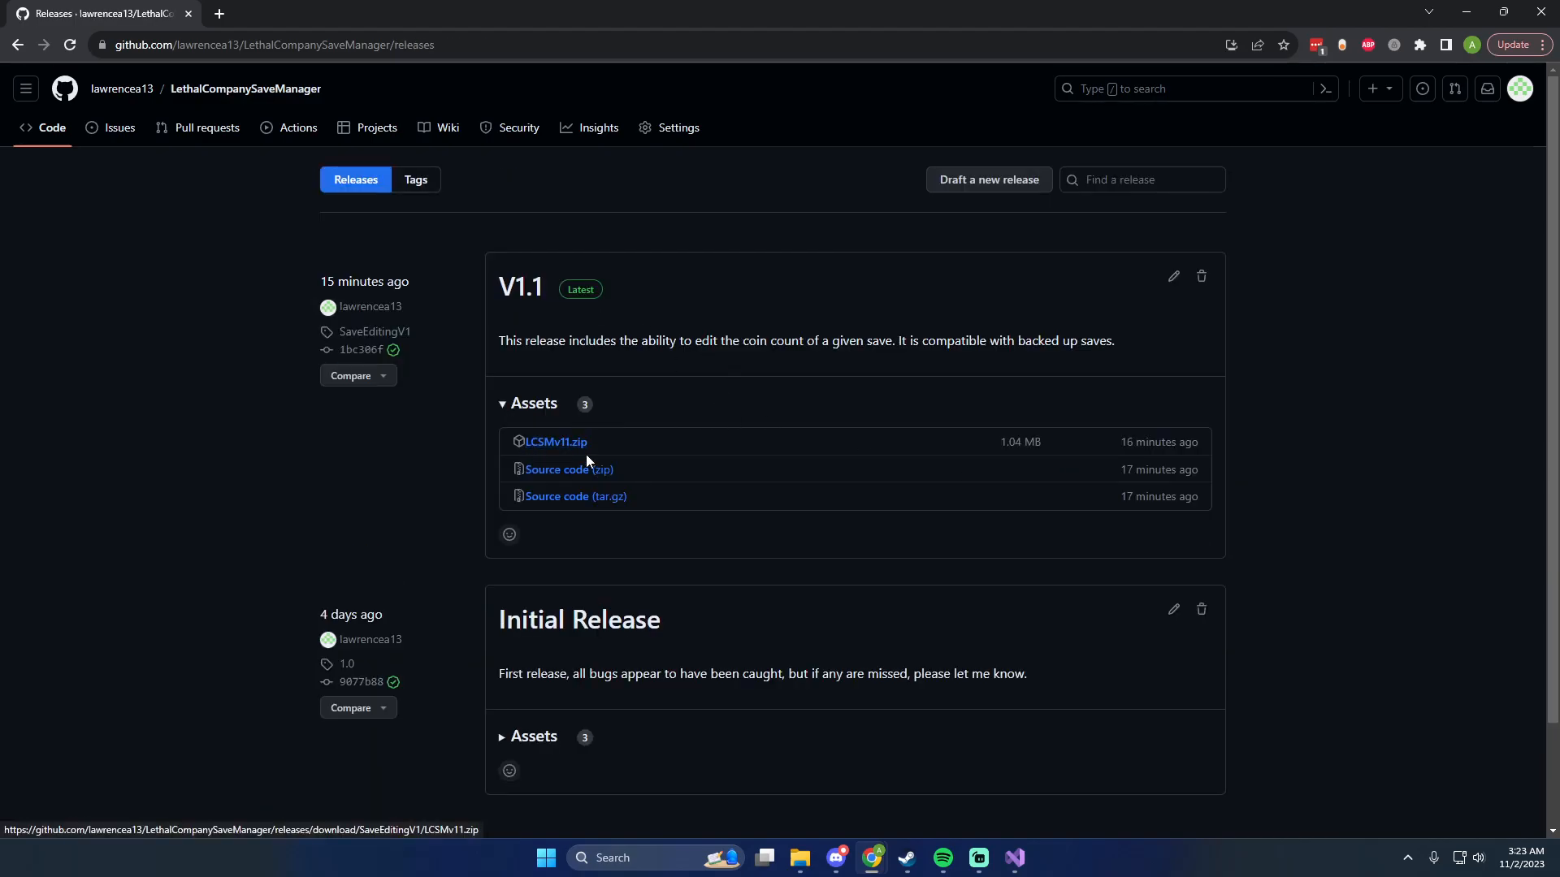
click(555, 441)
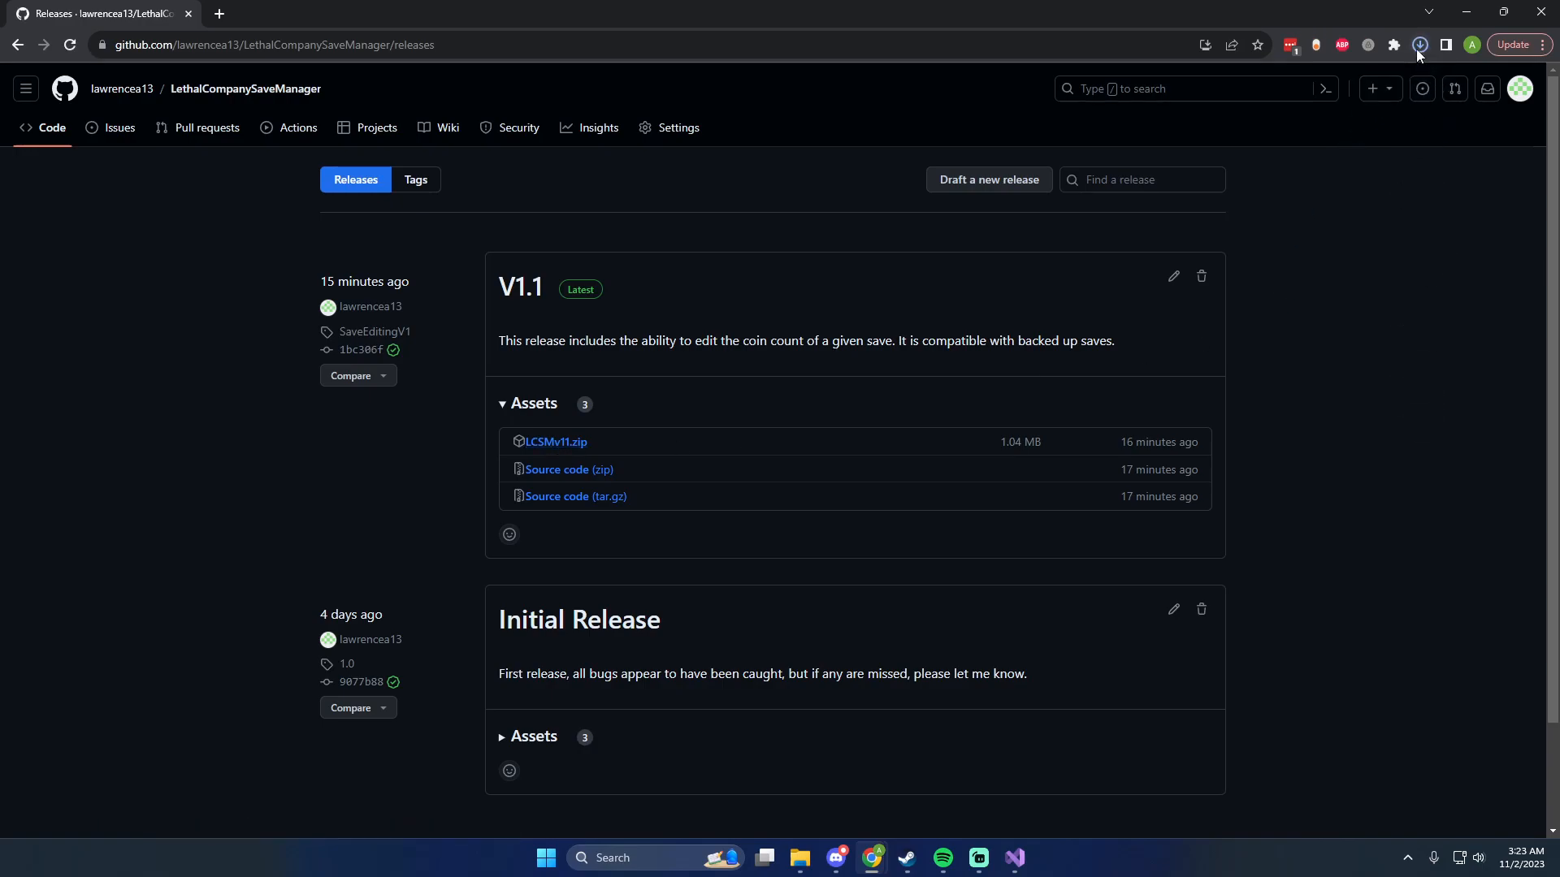
click(1419, 44)
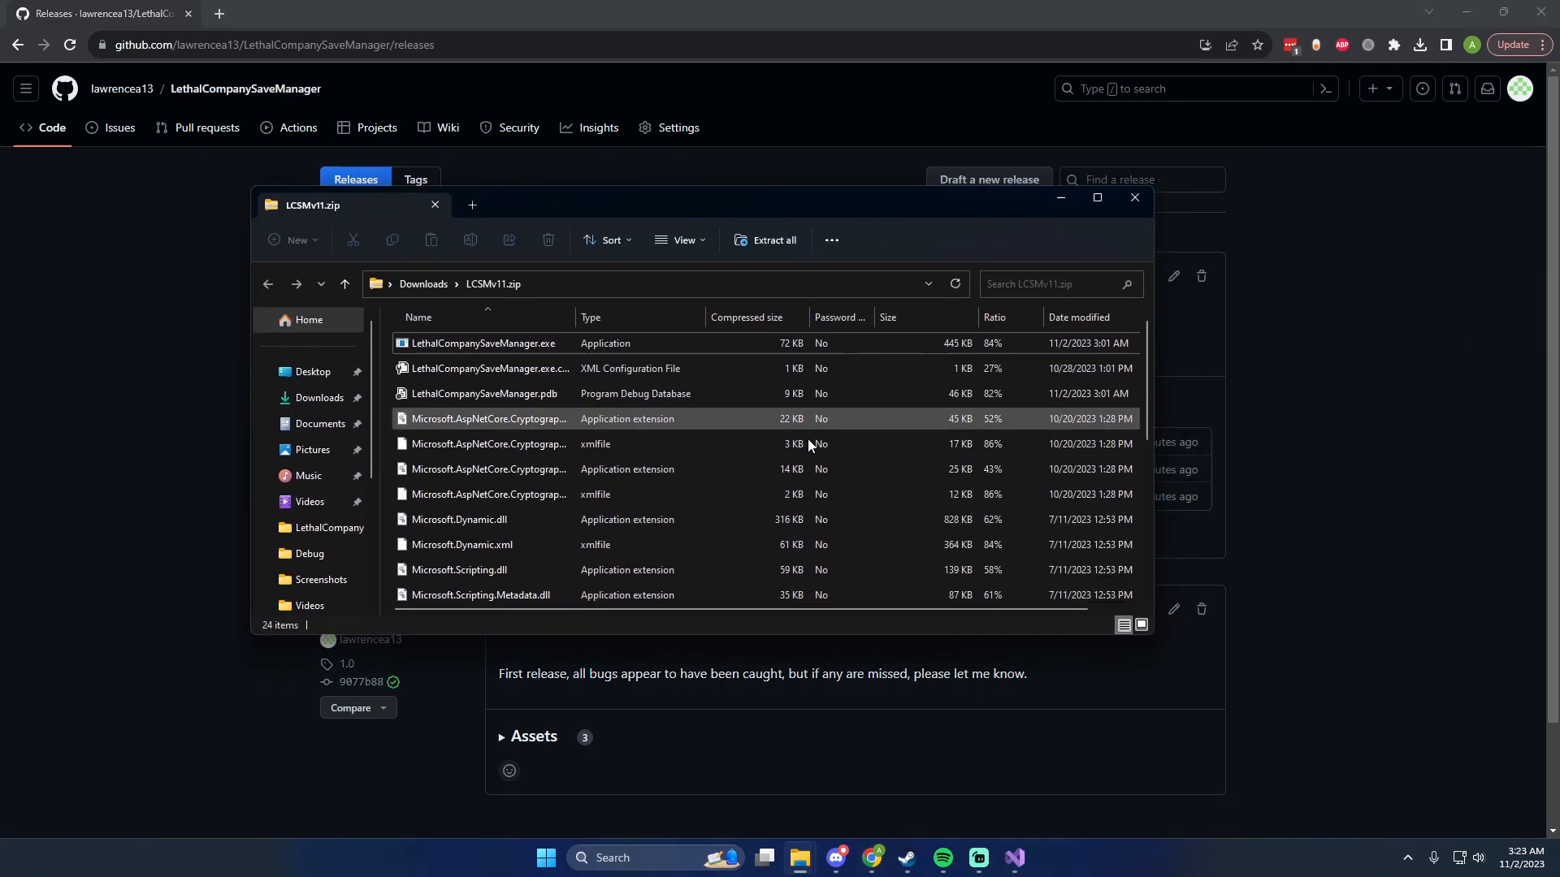
Make a new desktop folder named lcsm to hold the zip's 24 files.
scroll(down, 3)
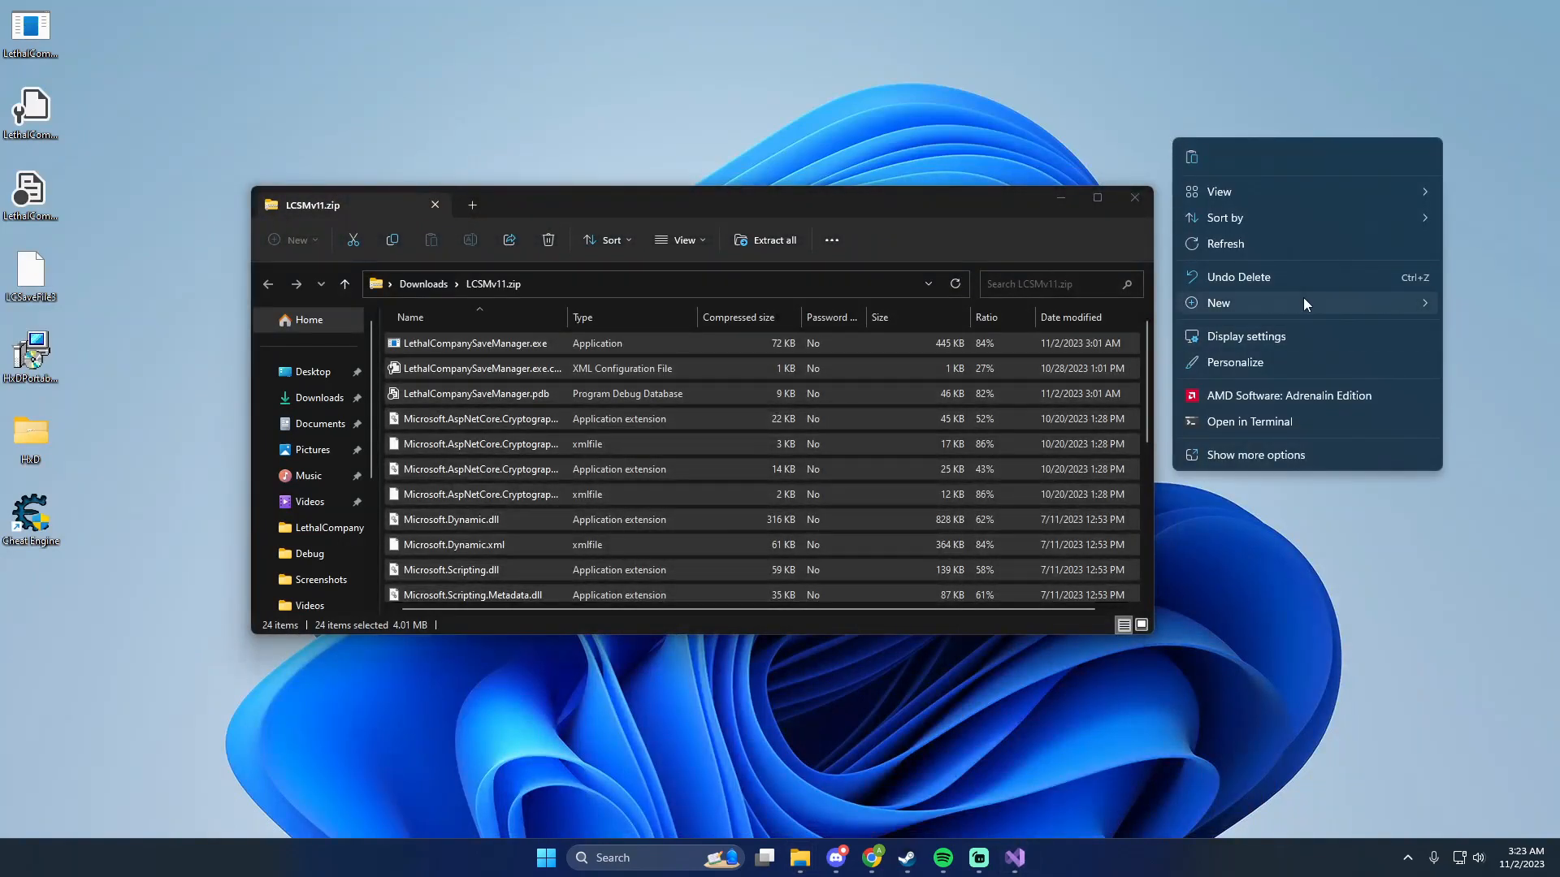
click(1218, 302)
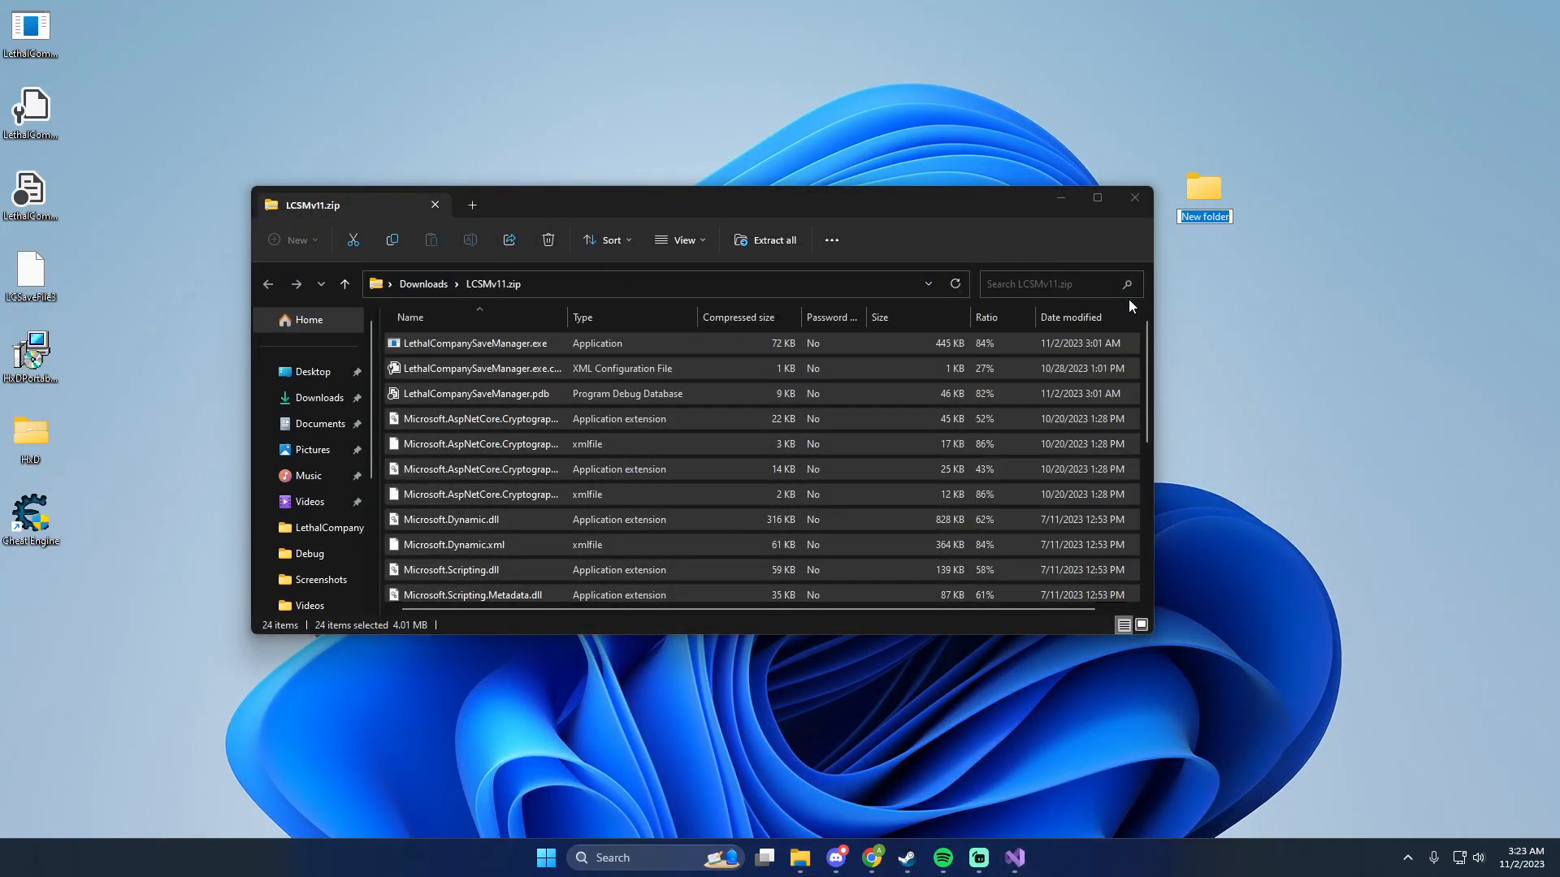
text(lcsm)
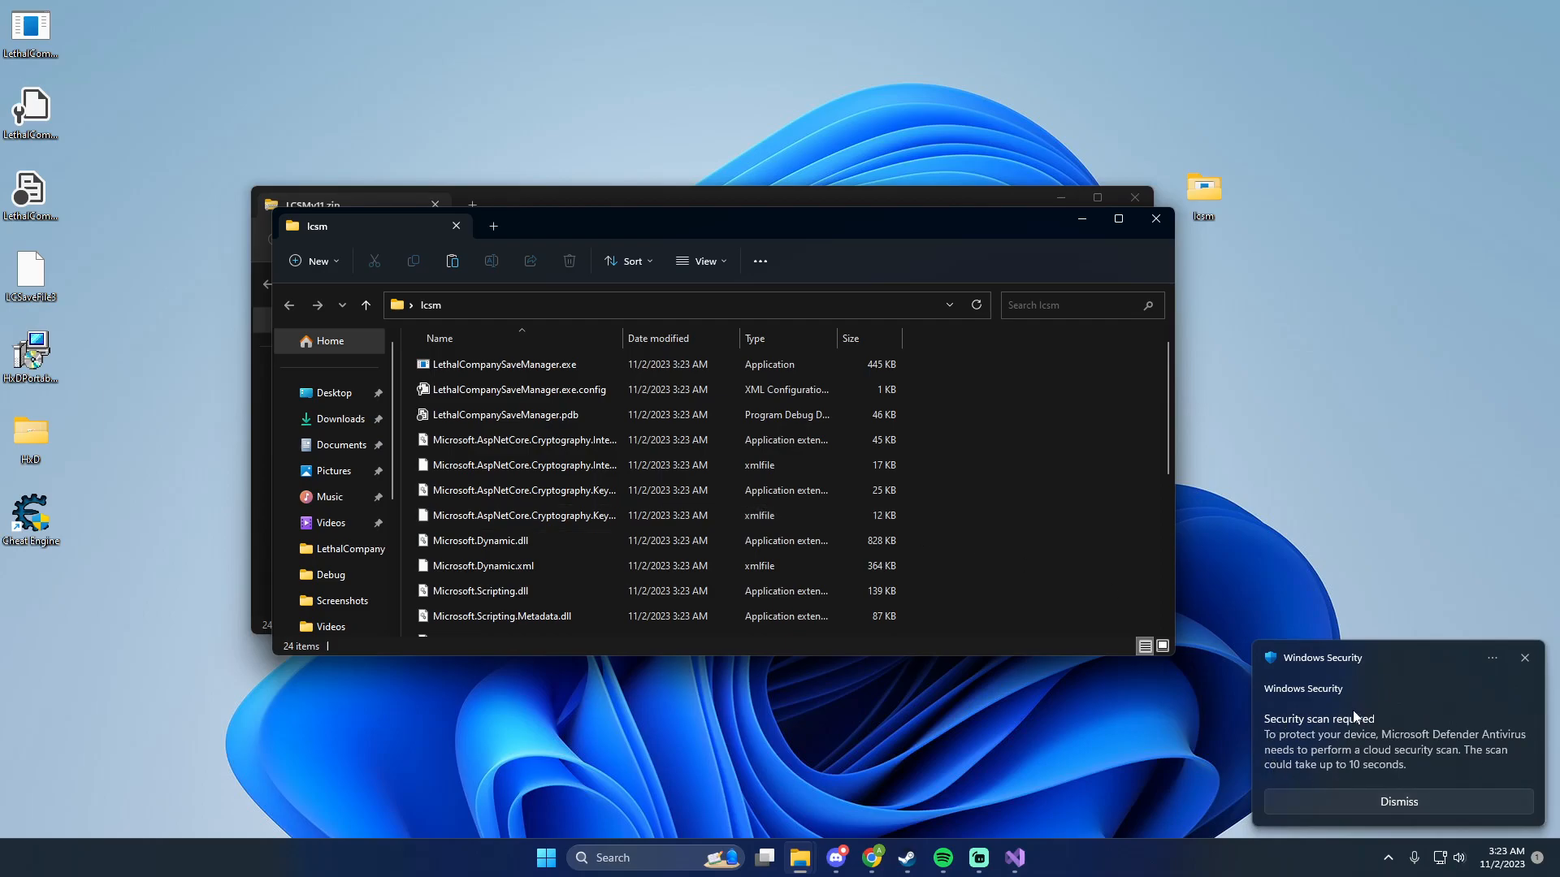
Launch LethalCompanySaveManager.exe from the lcsm folder, letting it run past SmartScreen.
click(546, 415)
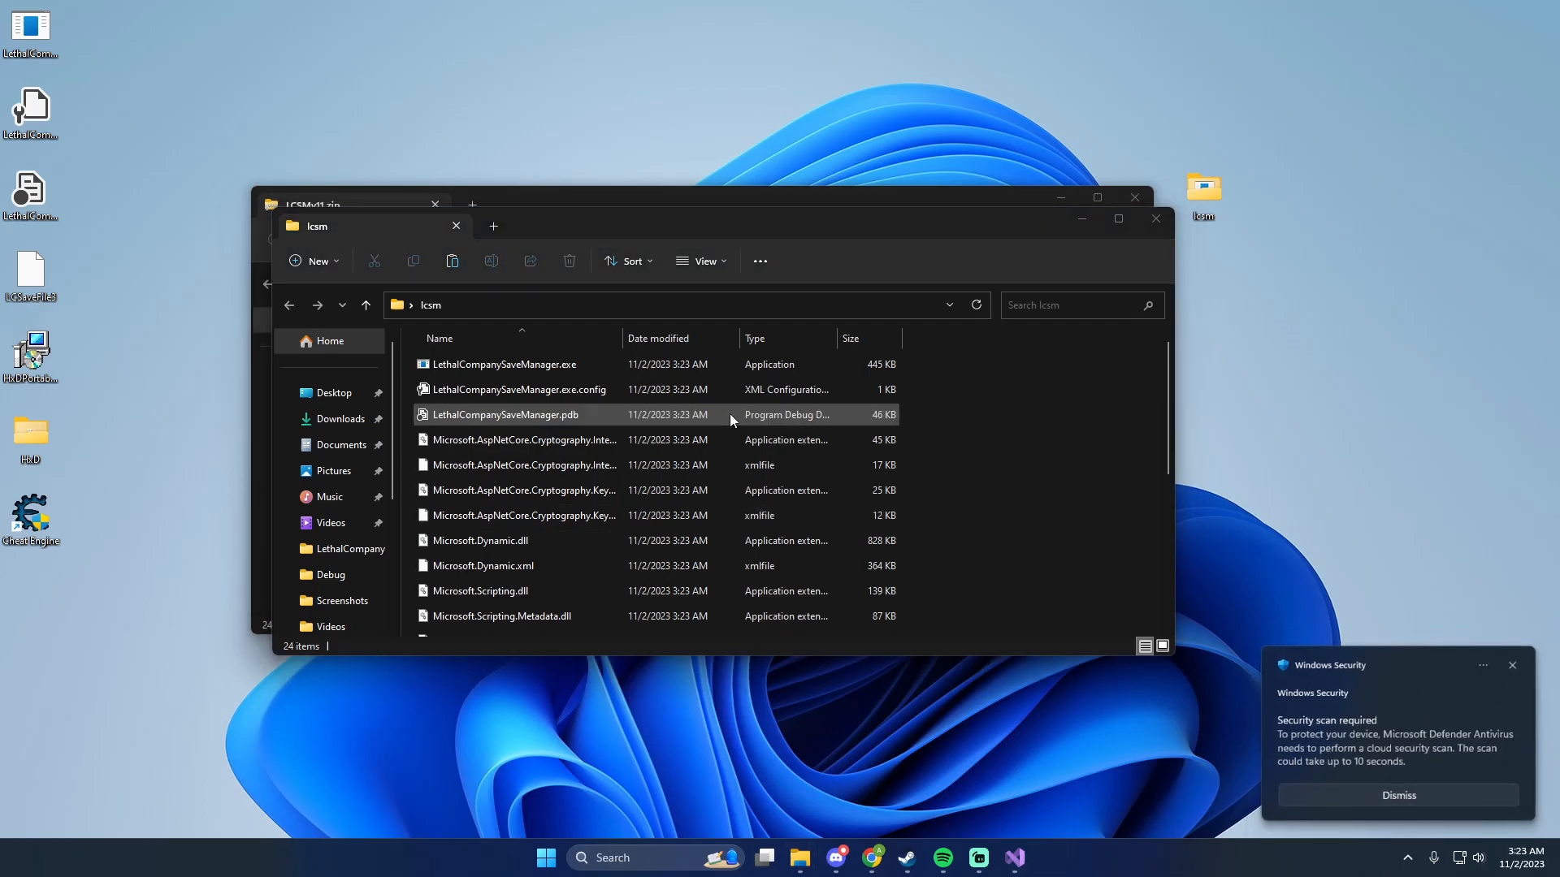
click(522, 439)
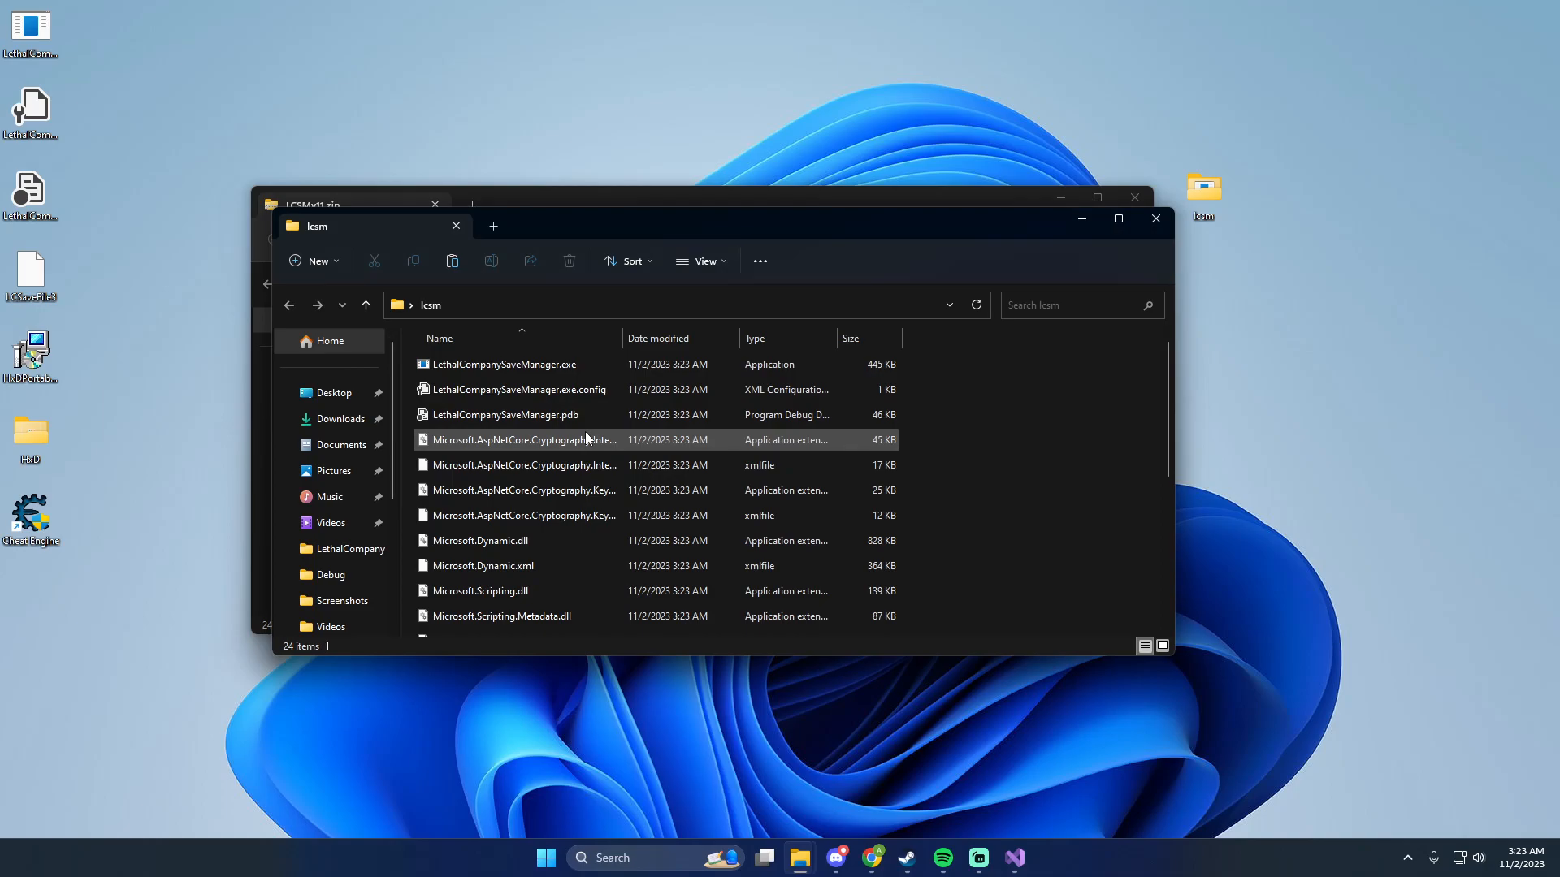
scroll(down, 3)
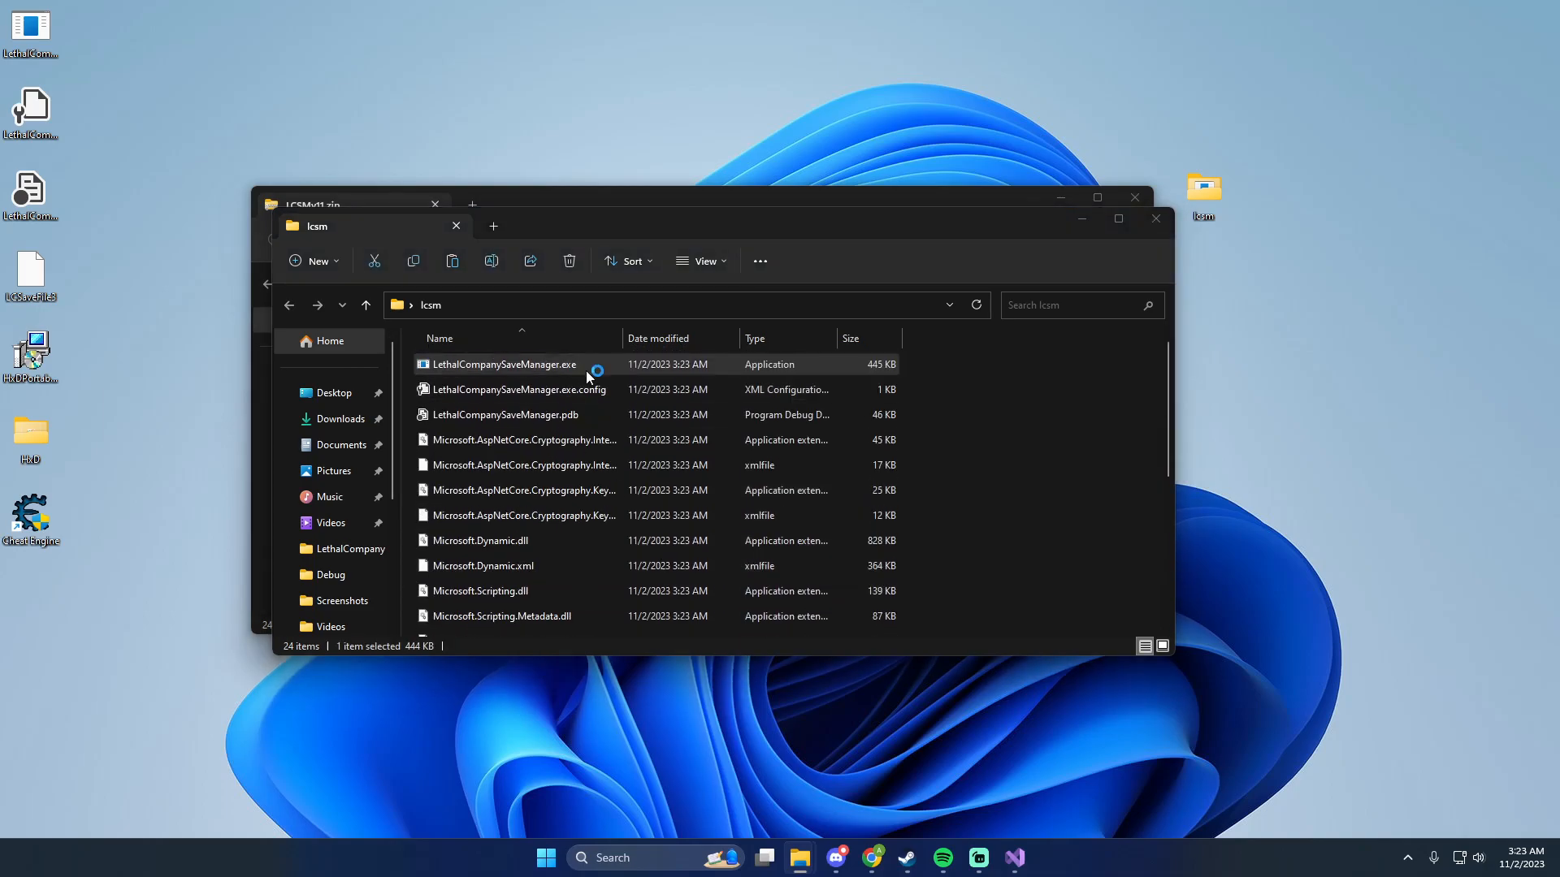
double_click(504, 364)
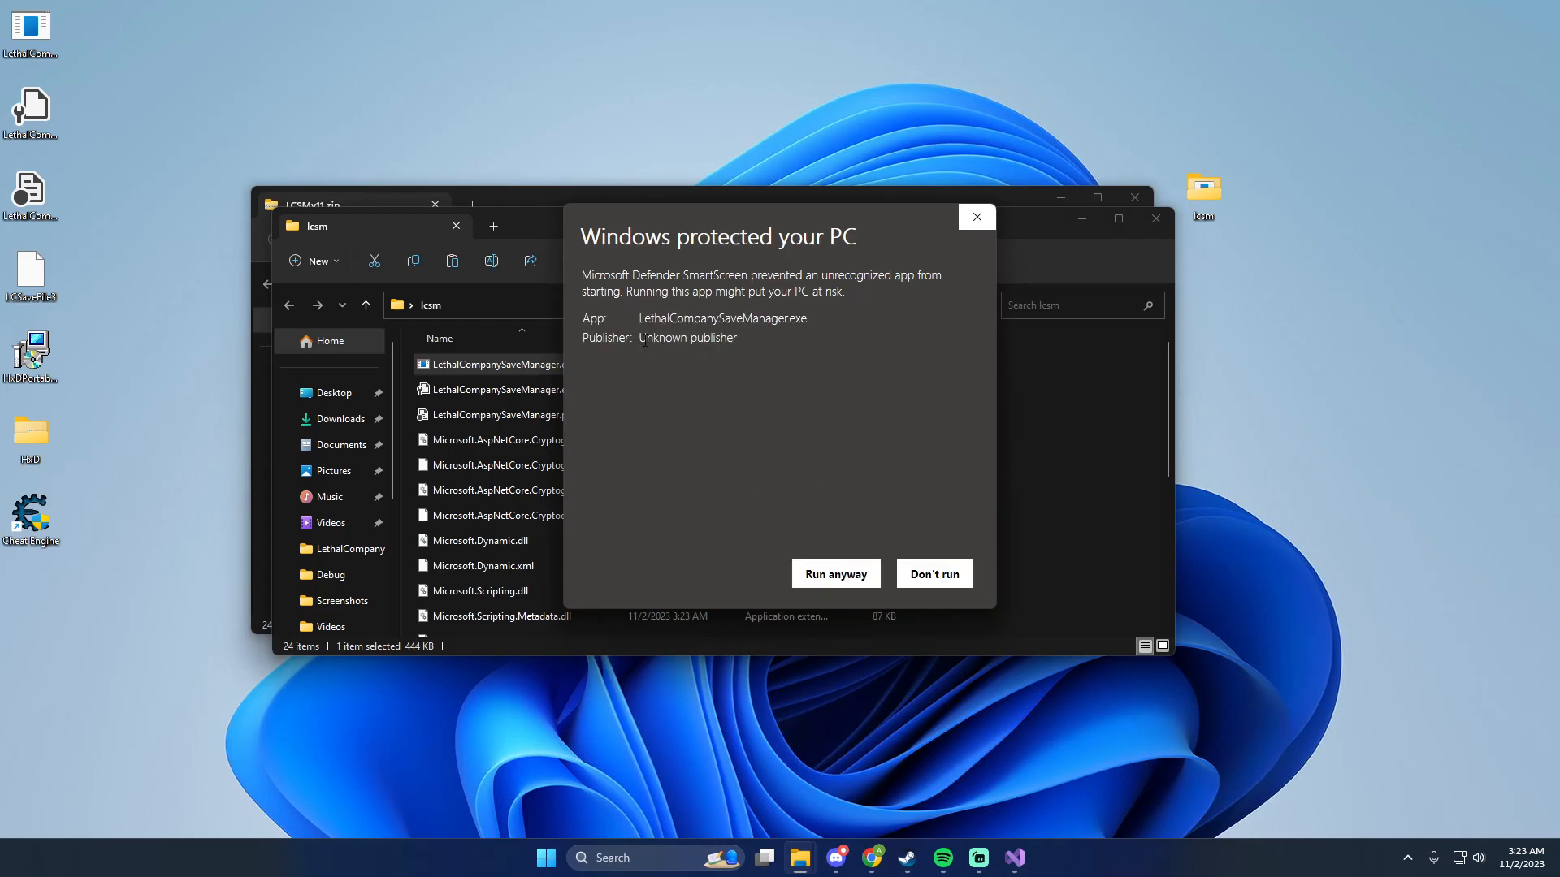
click(833, 574)
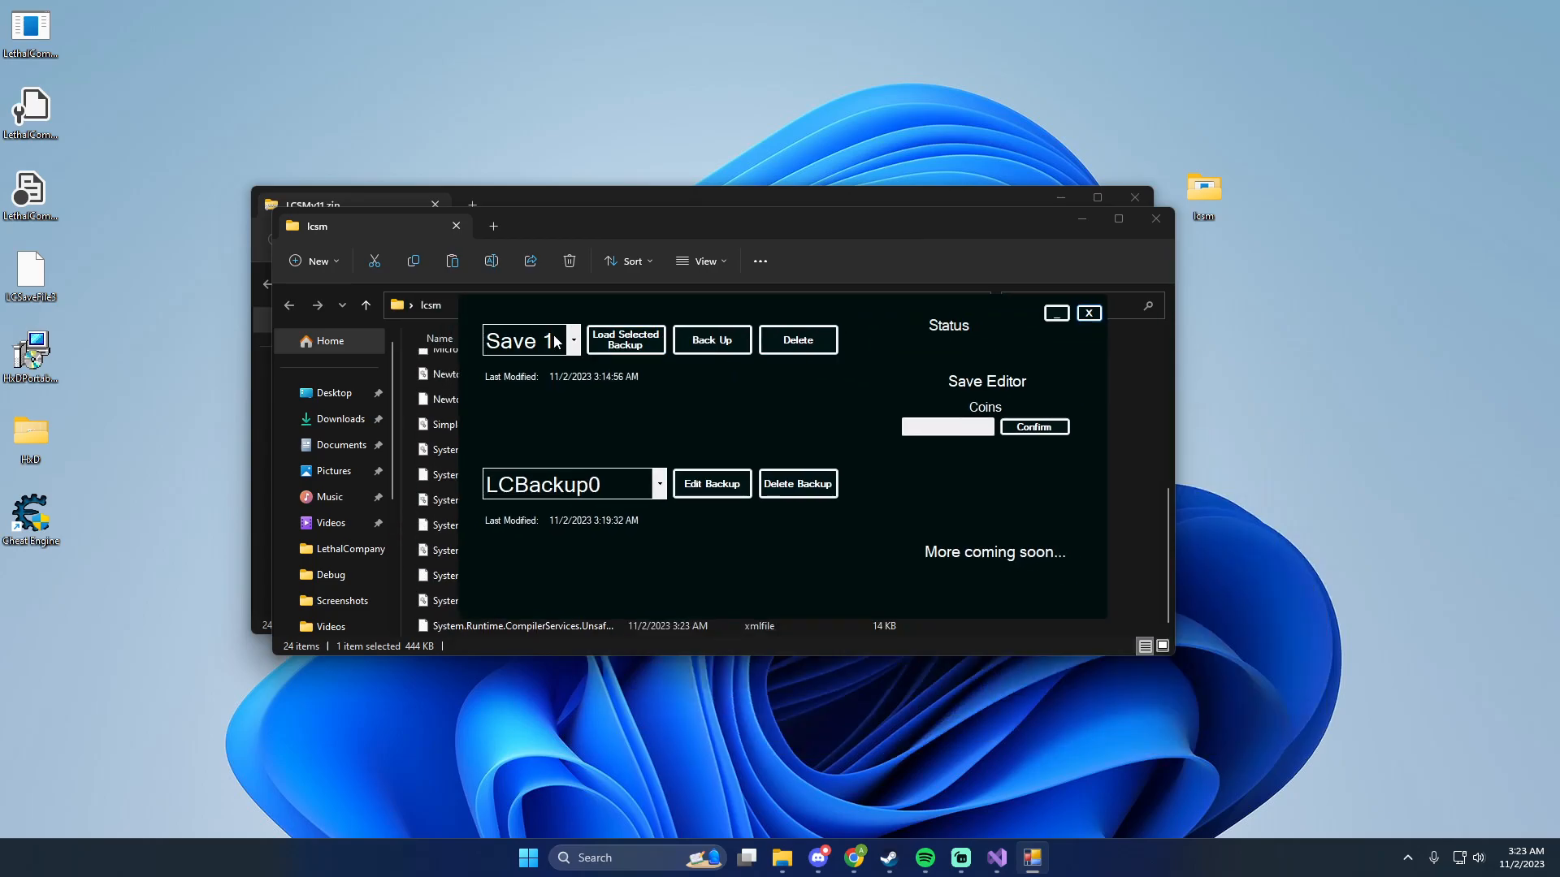
Delete a chosen backup and move the save manager window to the right.
click(658, 485)
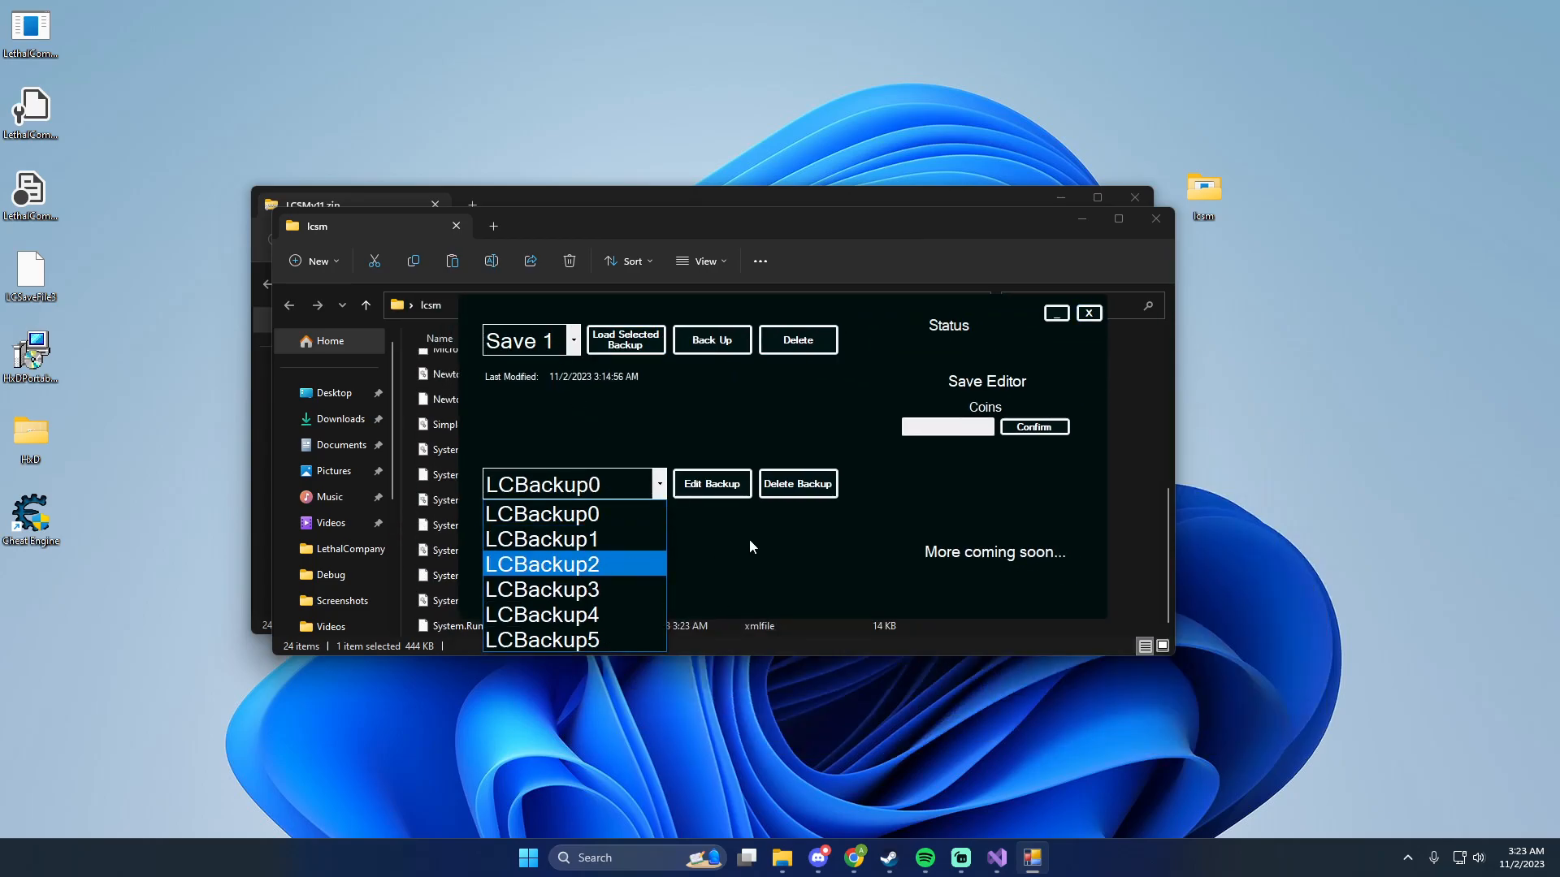
click(796, 483)
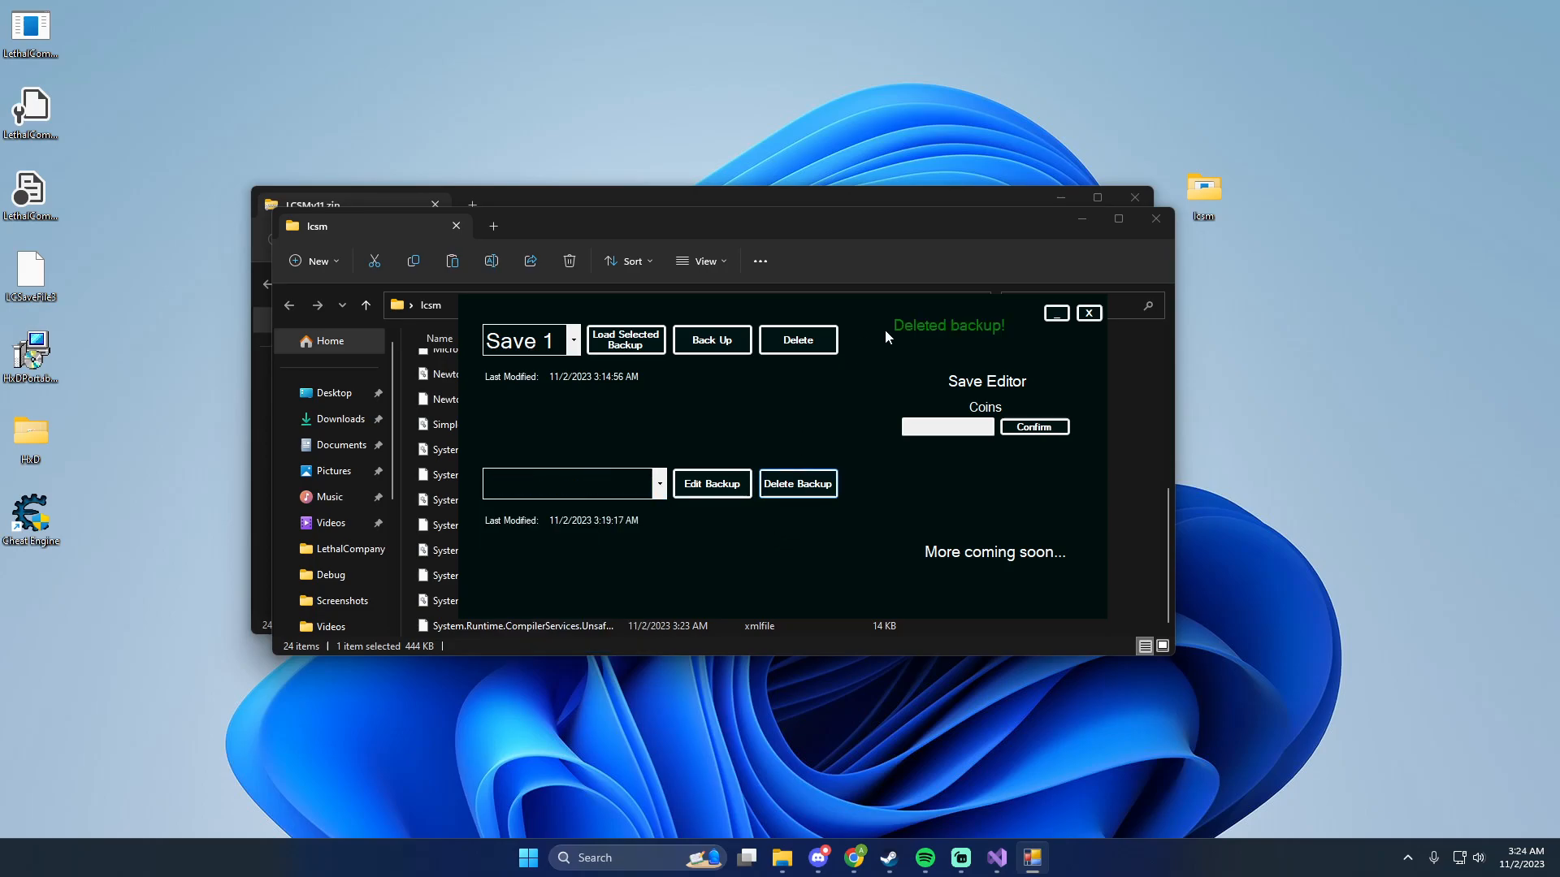
drag(886, 336, 1044, 350)
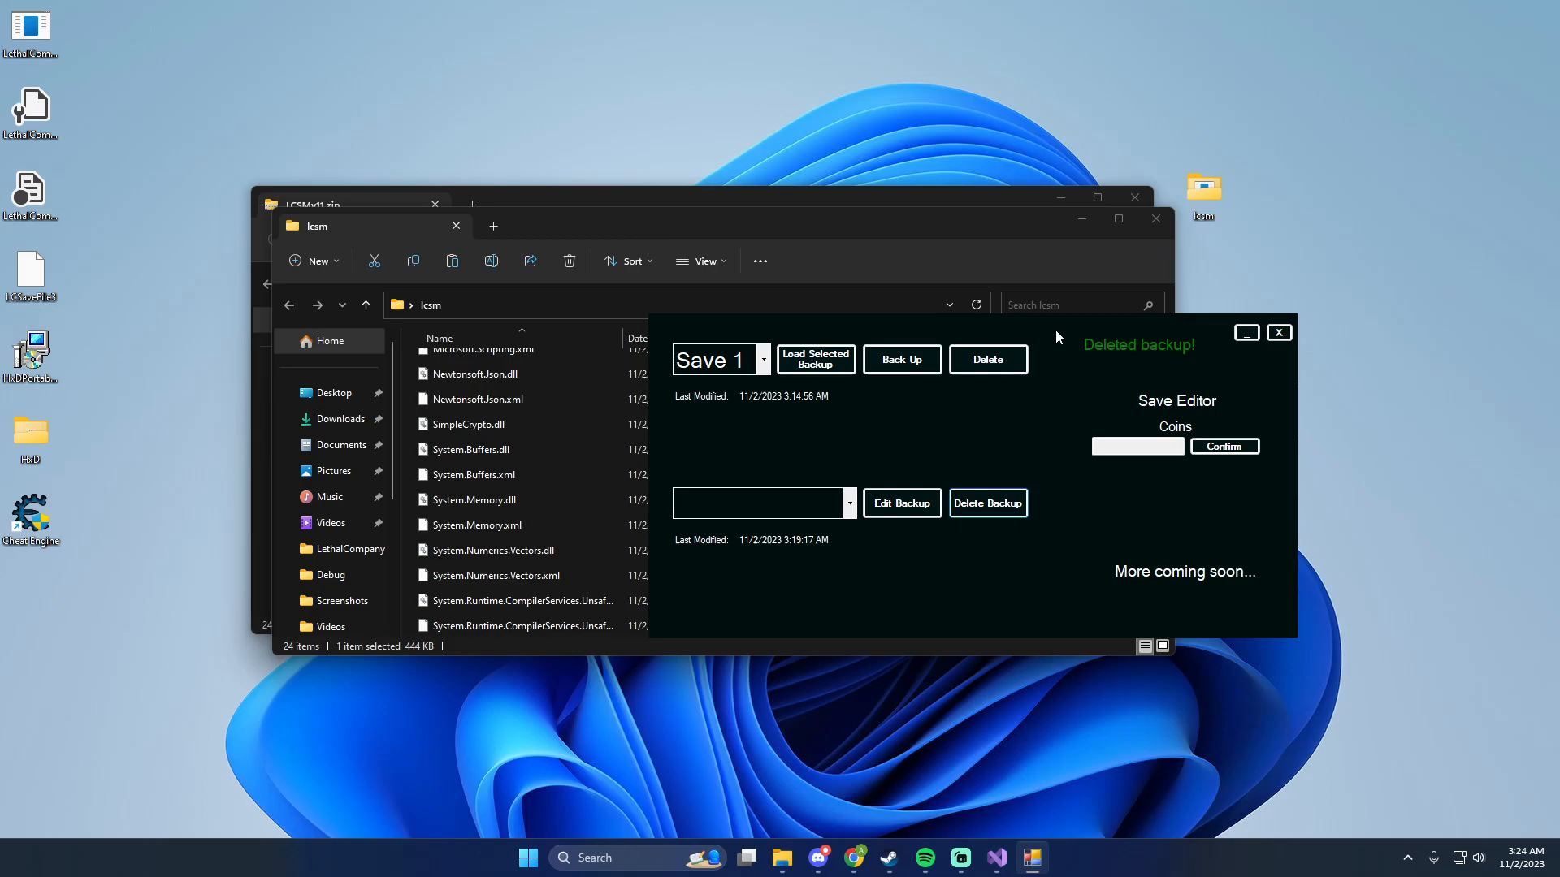
mouse_move(497, 306)
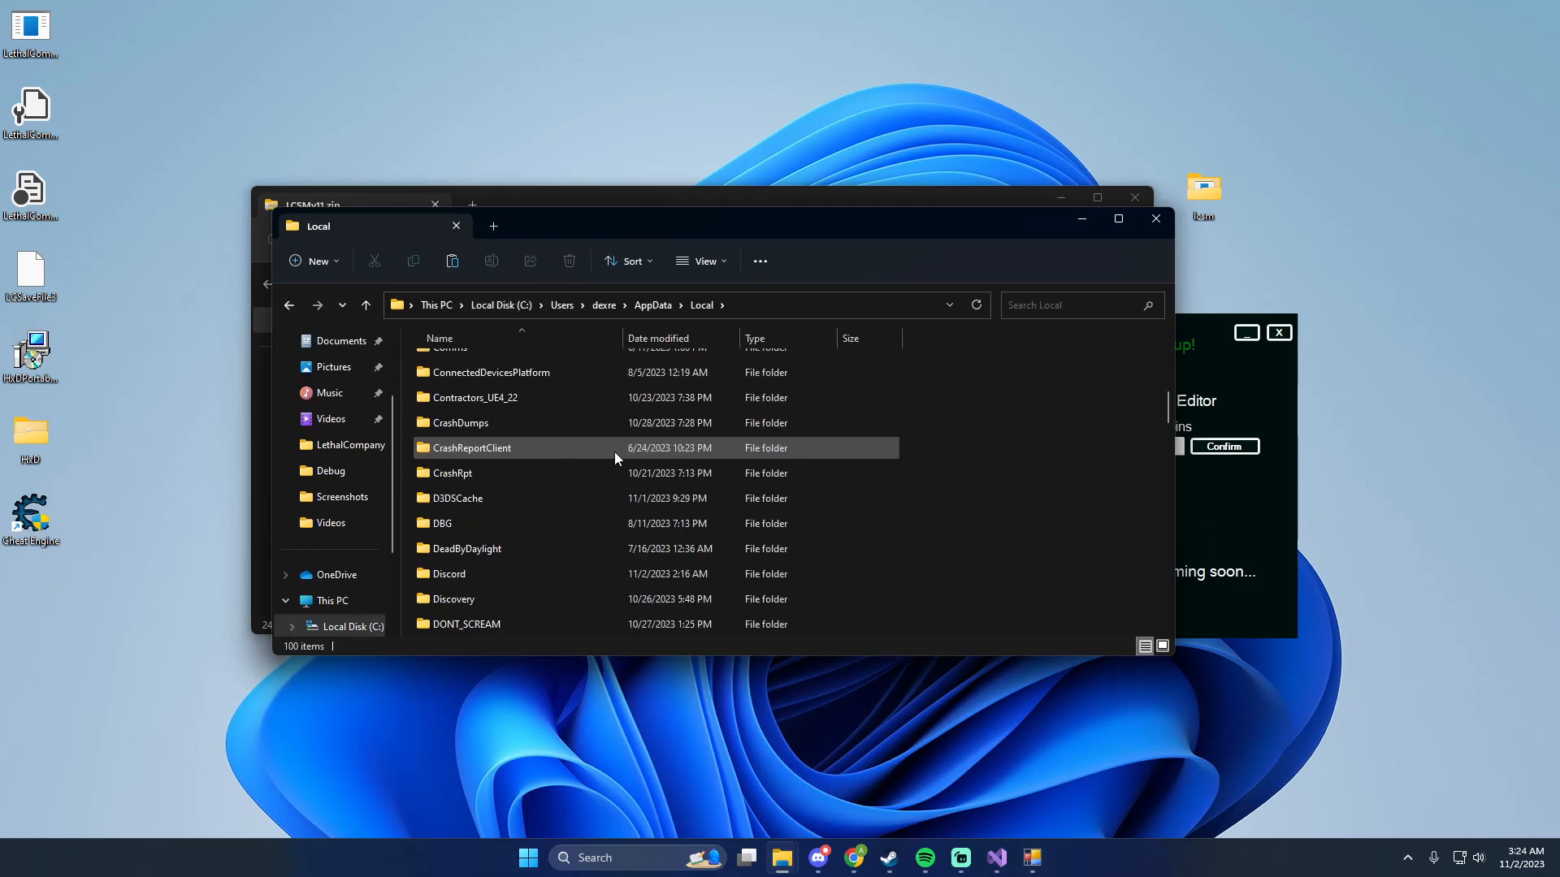
Browse from AppData\Local into the LCSM\GameBackups folder.
scroll(down, 3)
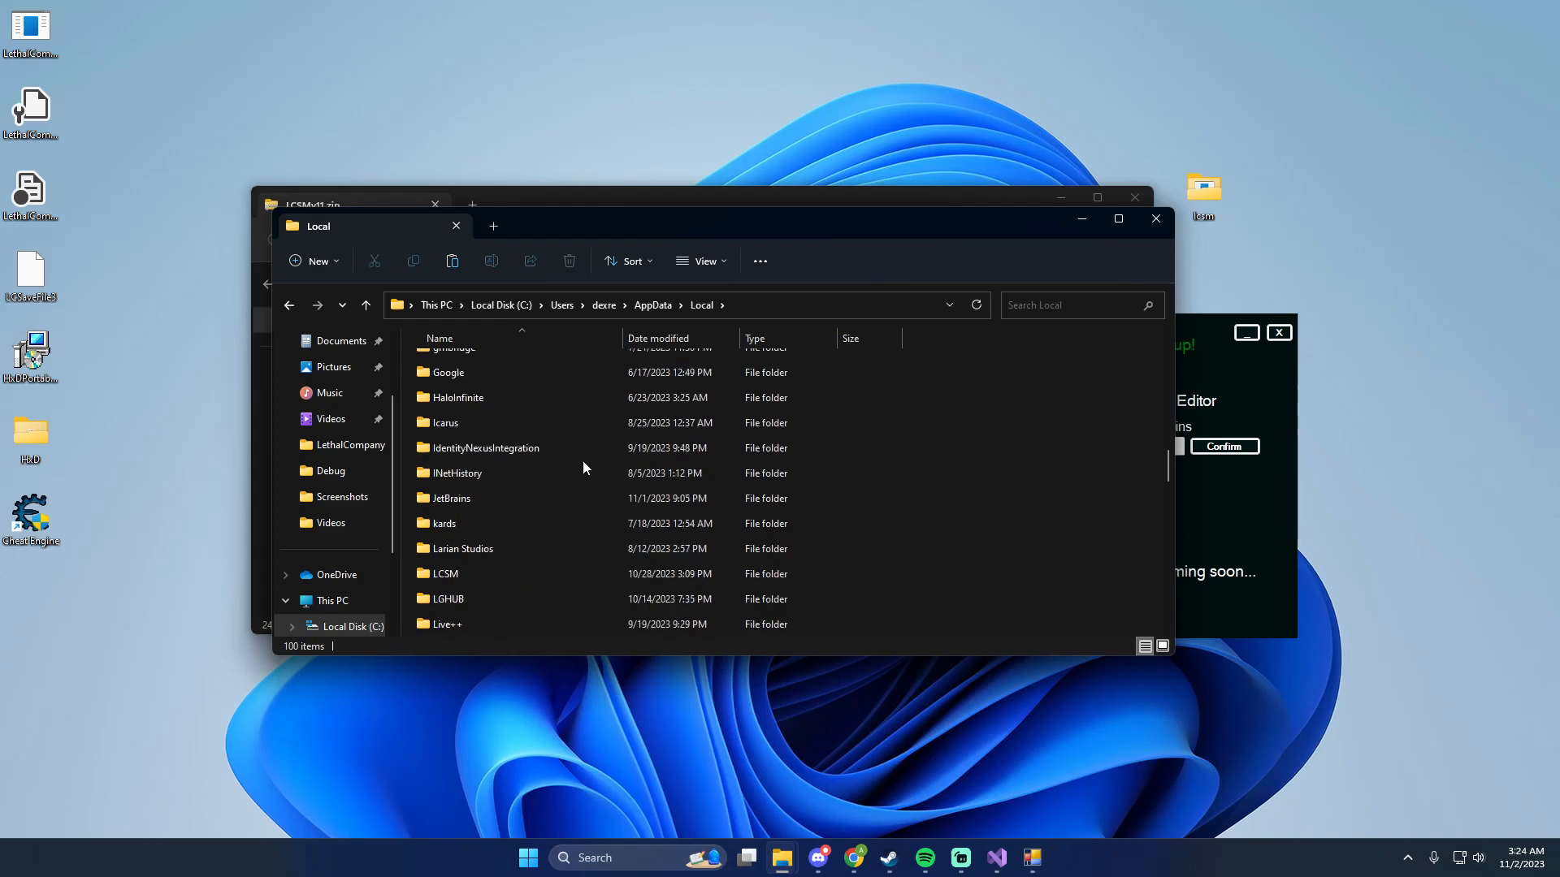
double_click(443, 575)
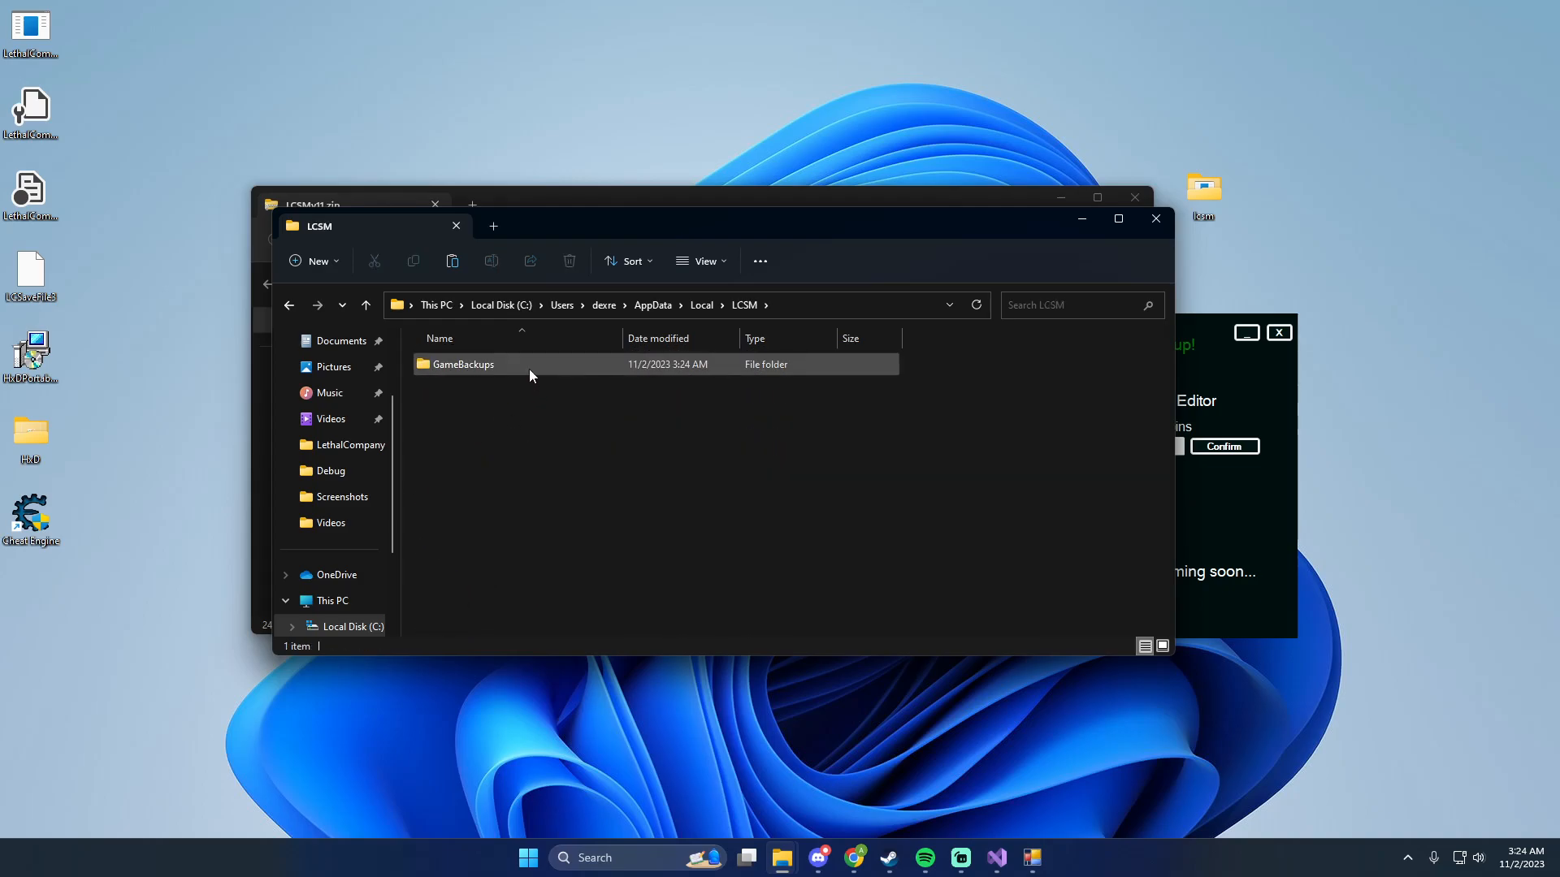
double_click(462, 363)
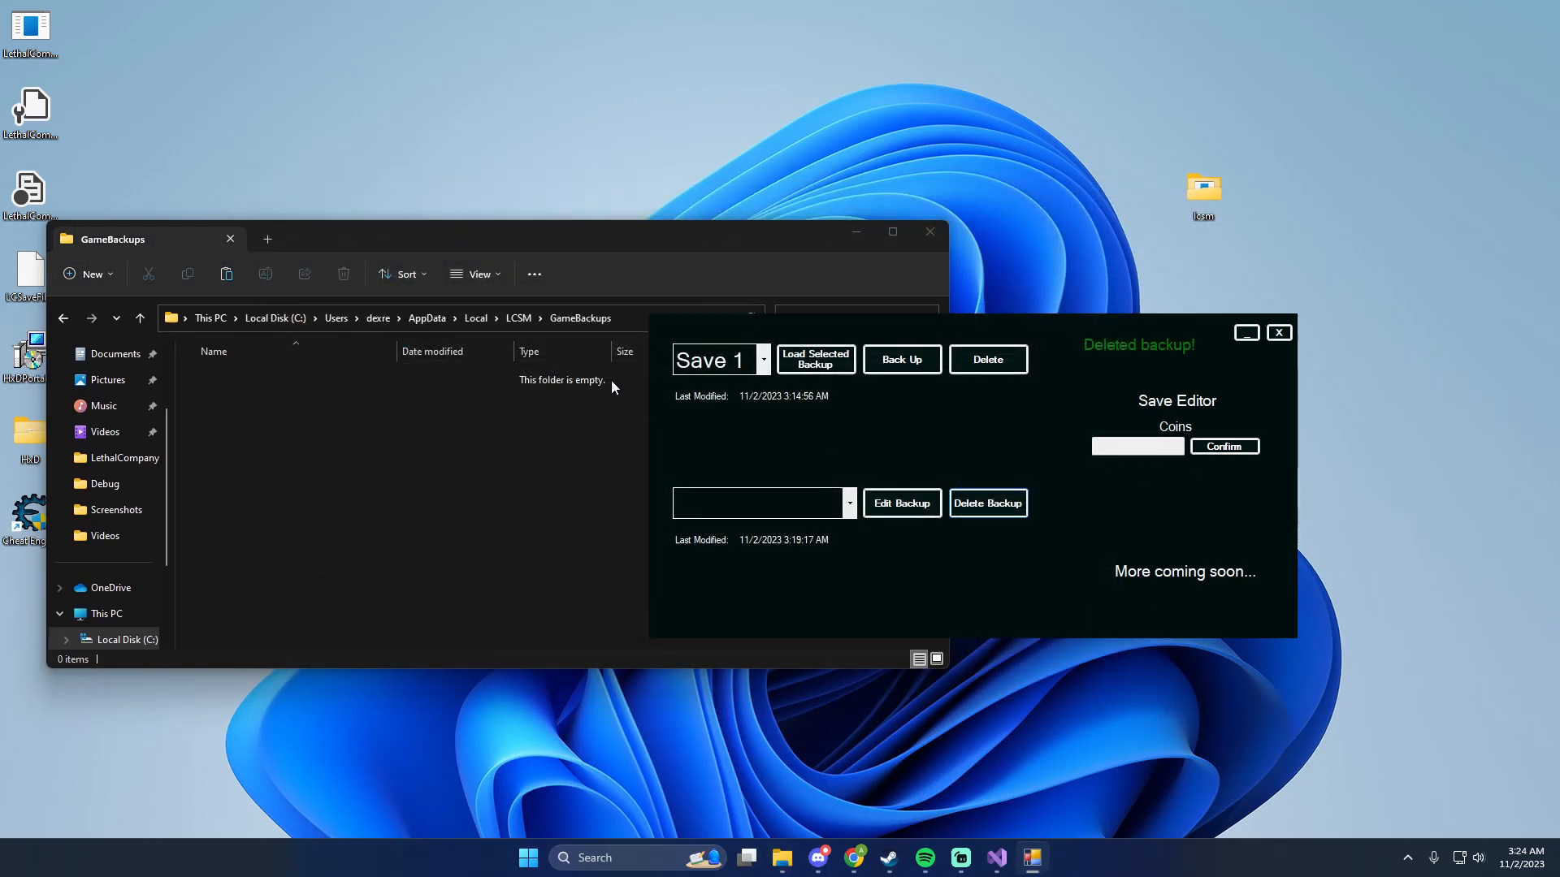
Back up Save 1 and Save 2, load a backup into Save 2, then back up Save 3.
click(900, 359)
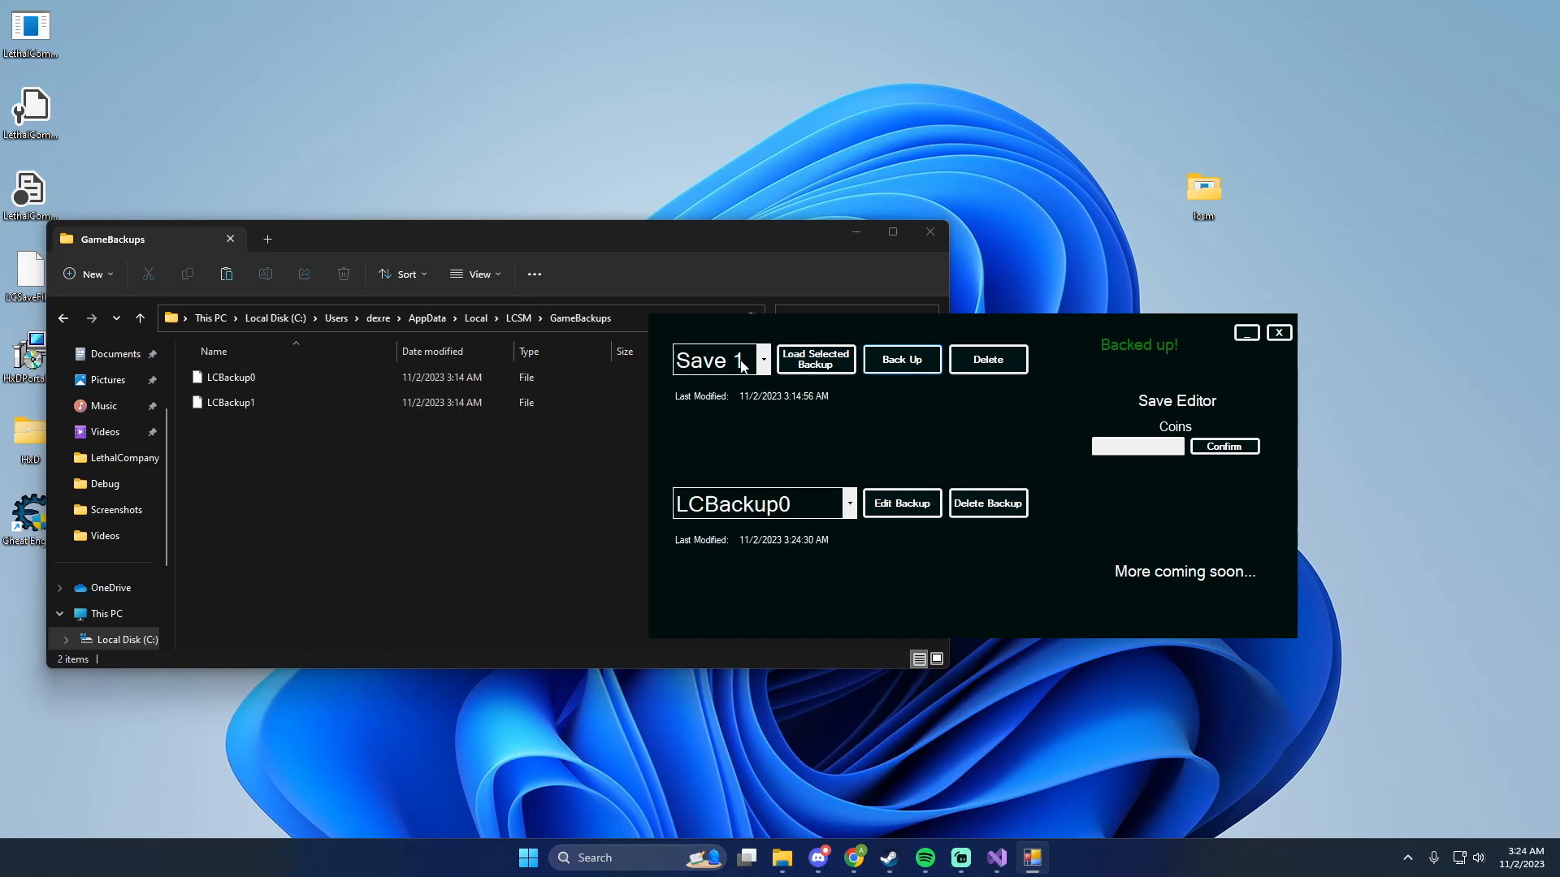
click(716, 359)
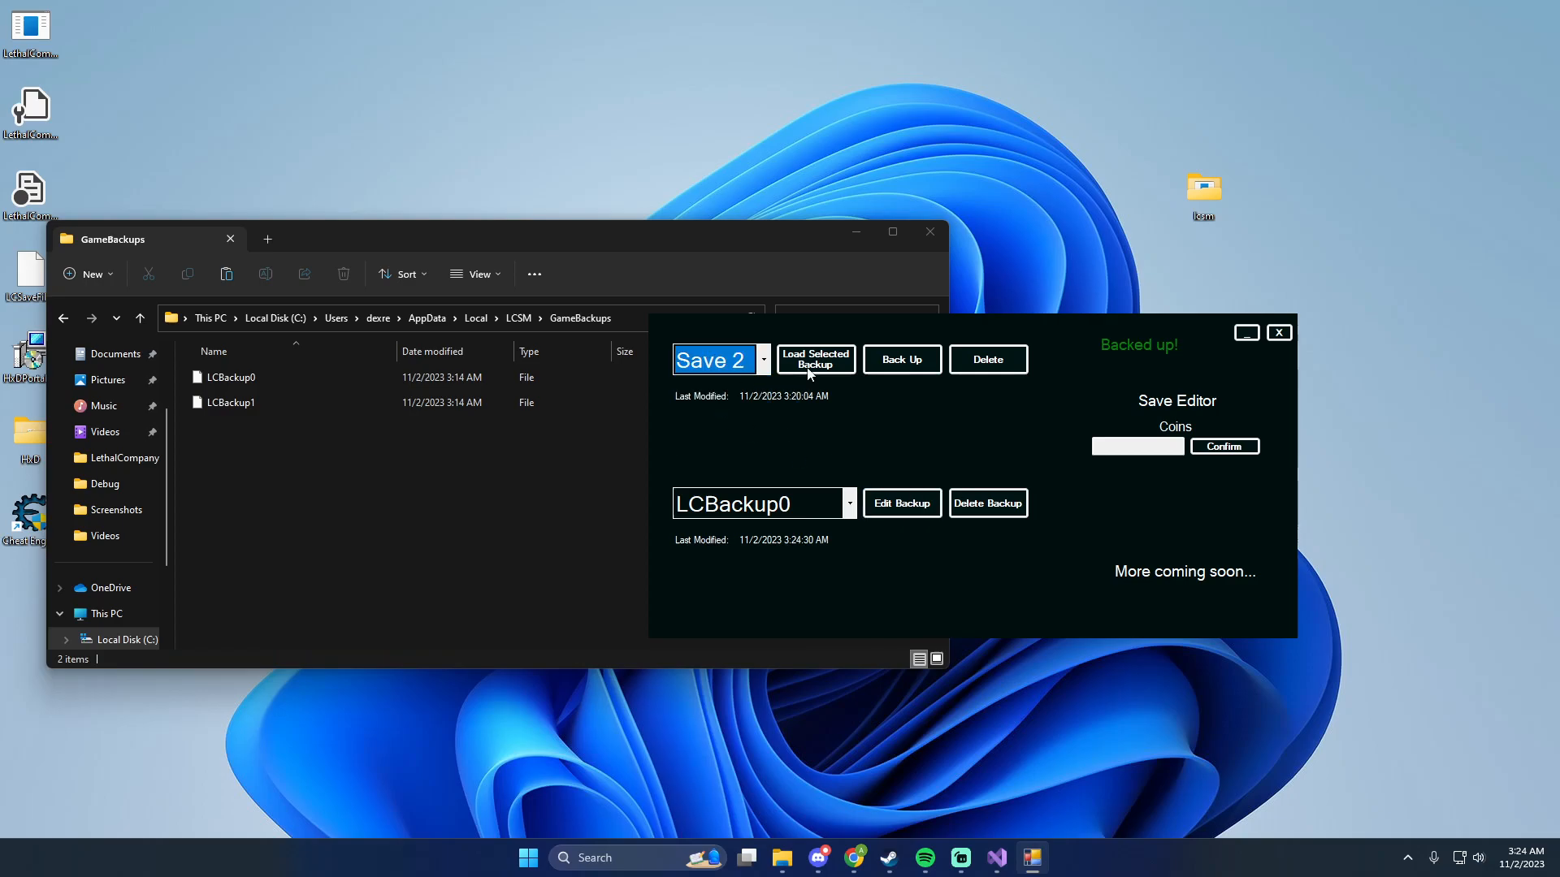
click(815, 359)
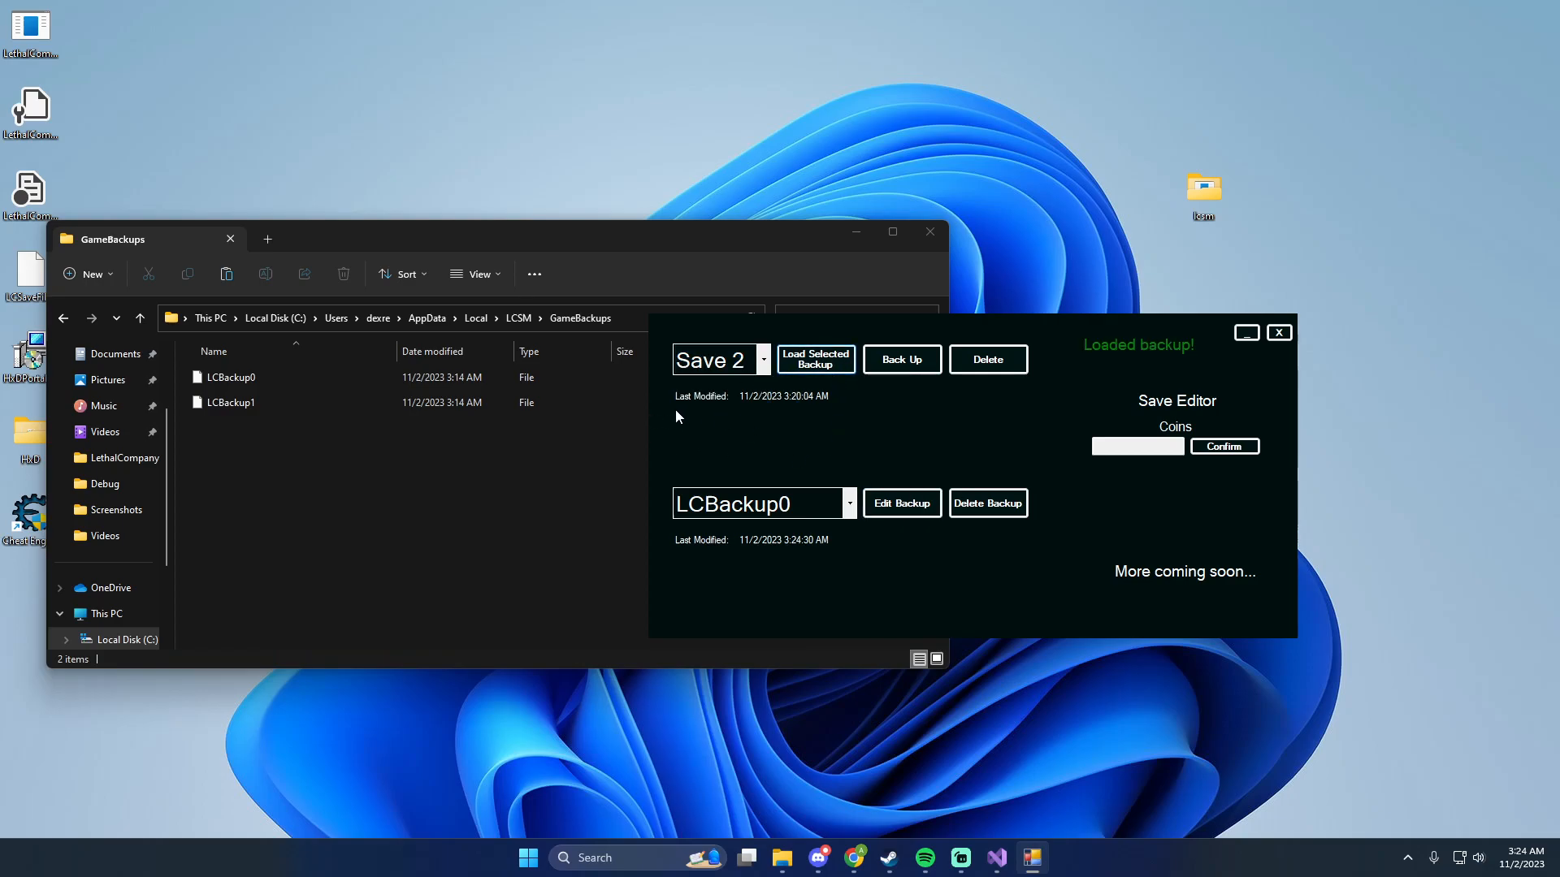
triple_click(709, 359)
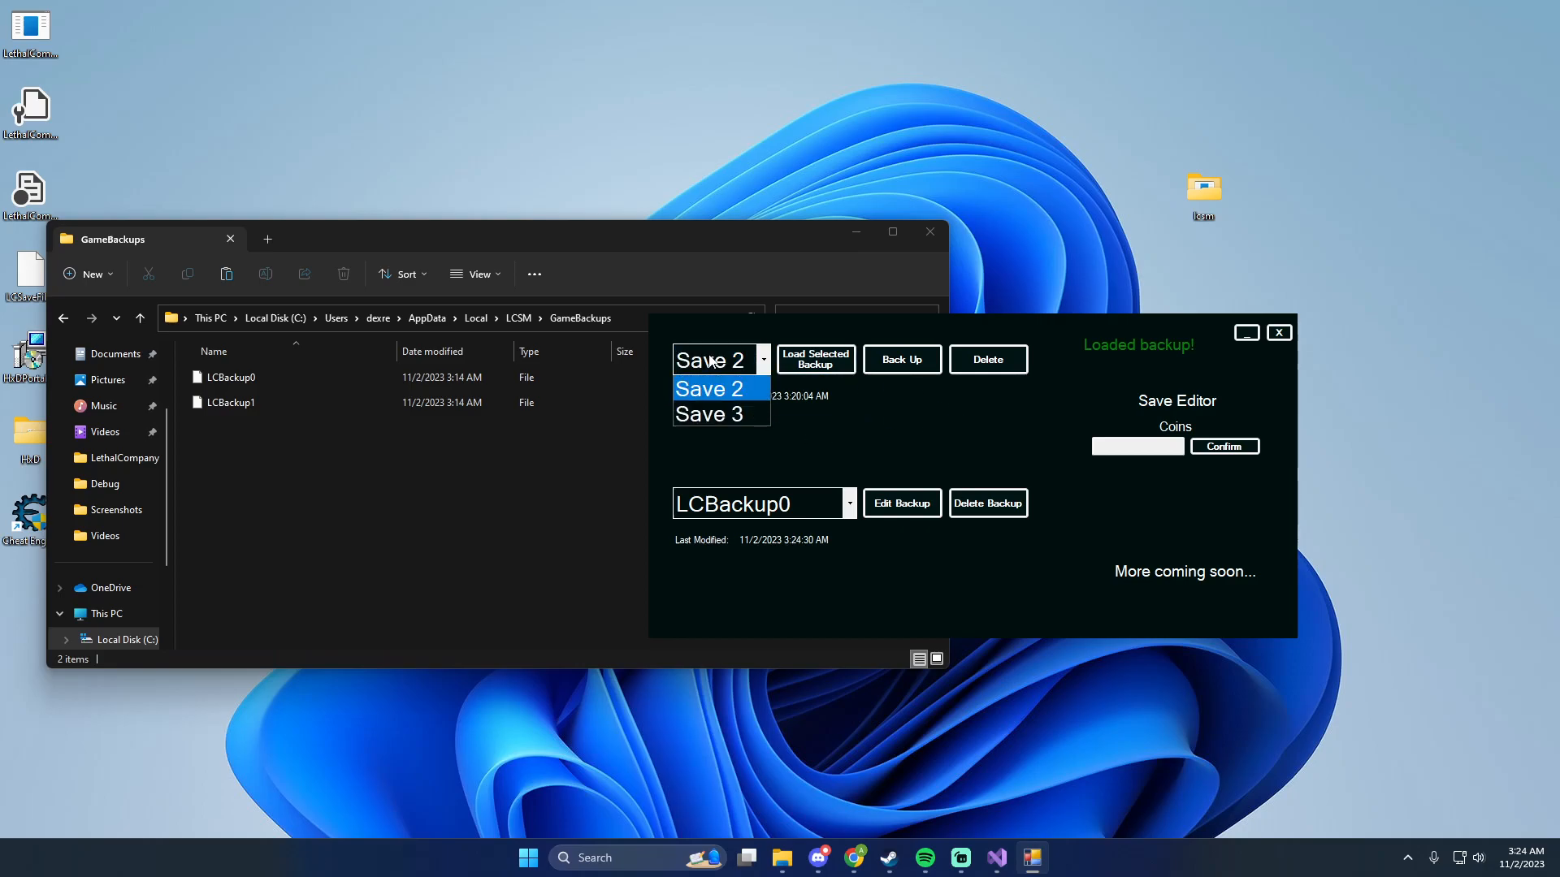
click(708, 414)
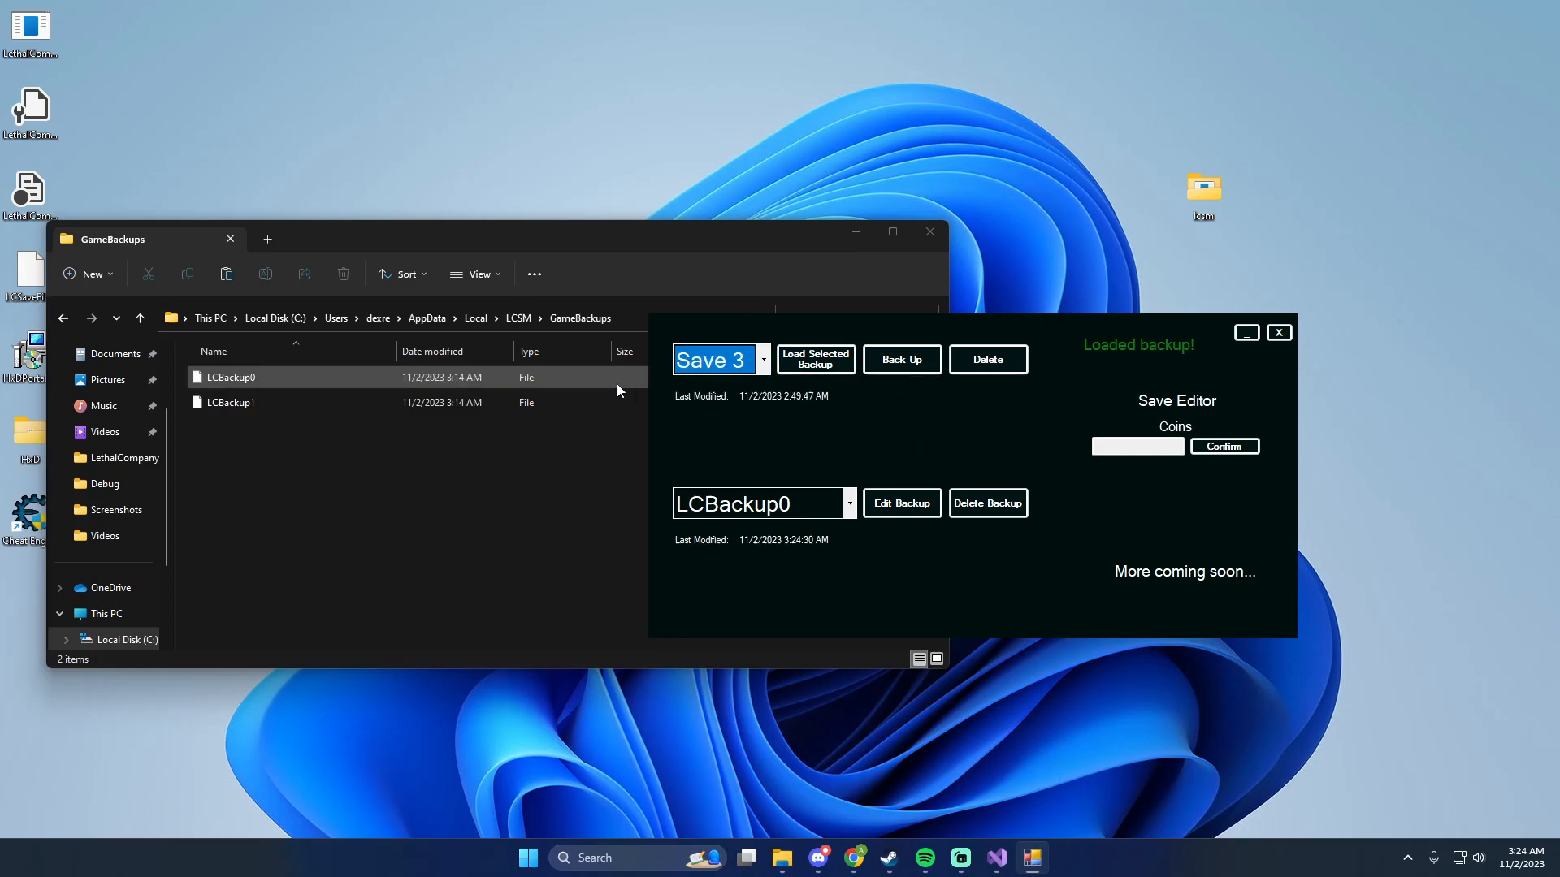
click(900, 359)
text(2000)
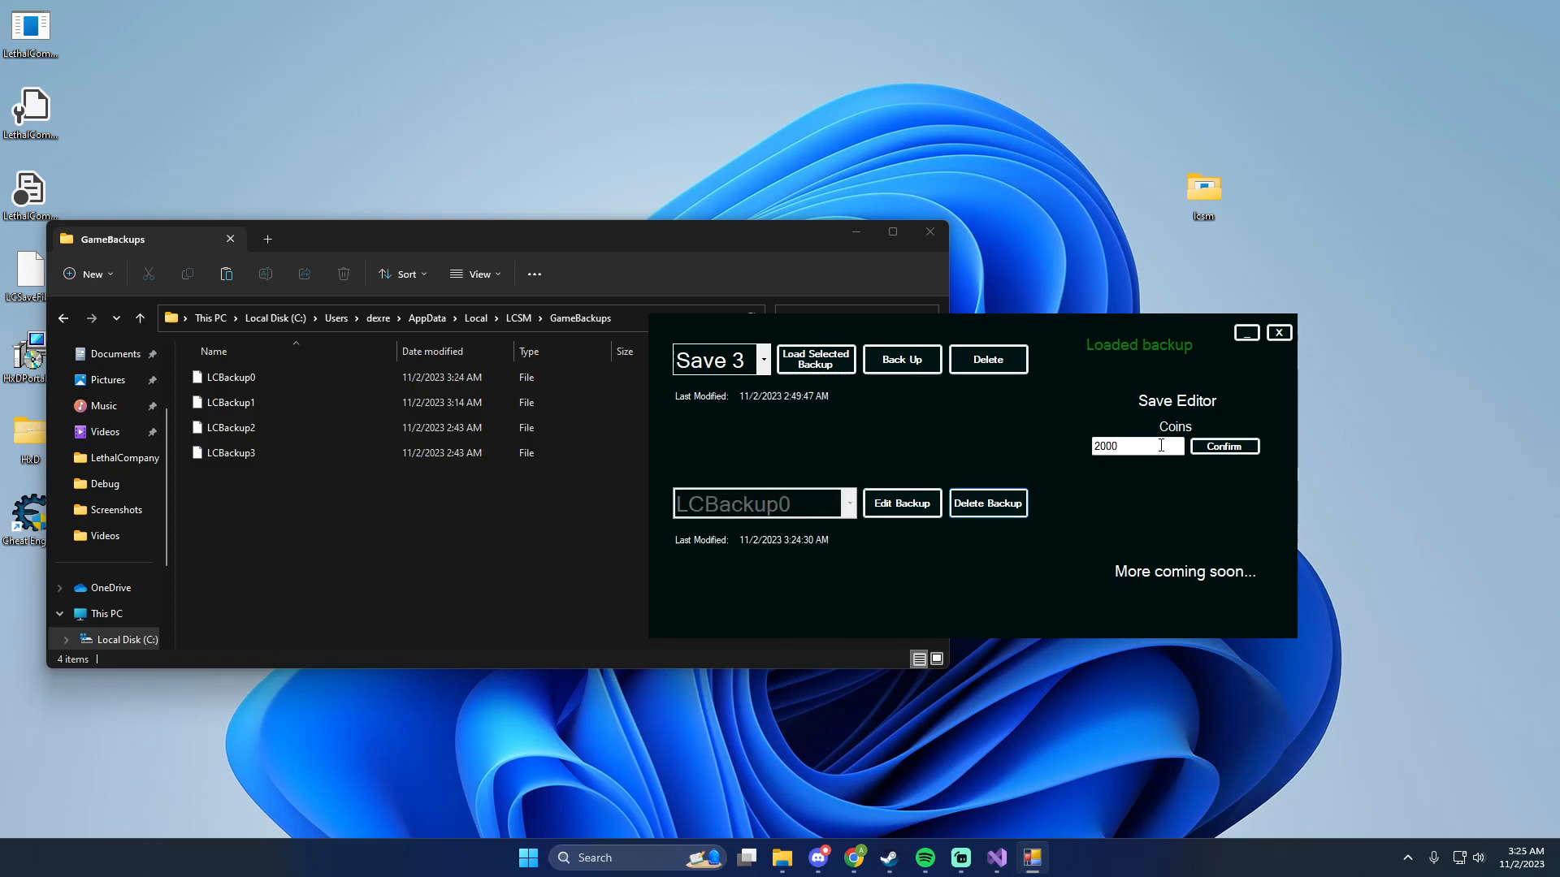
Save 2000 coins to LCBackup0, then set LCBackup1's coins to 20000.
click(846, 504)
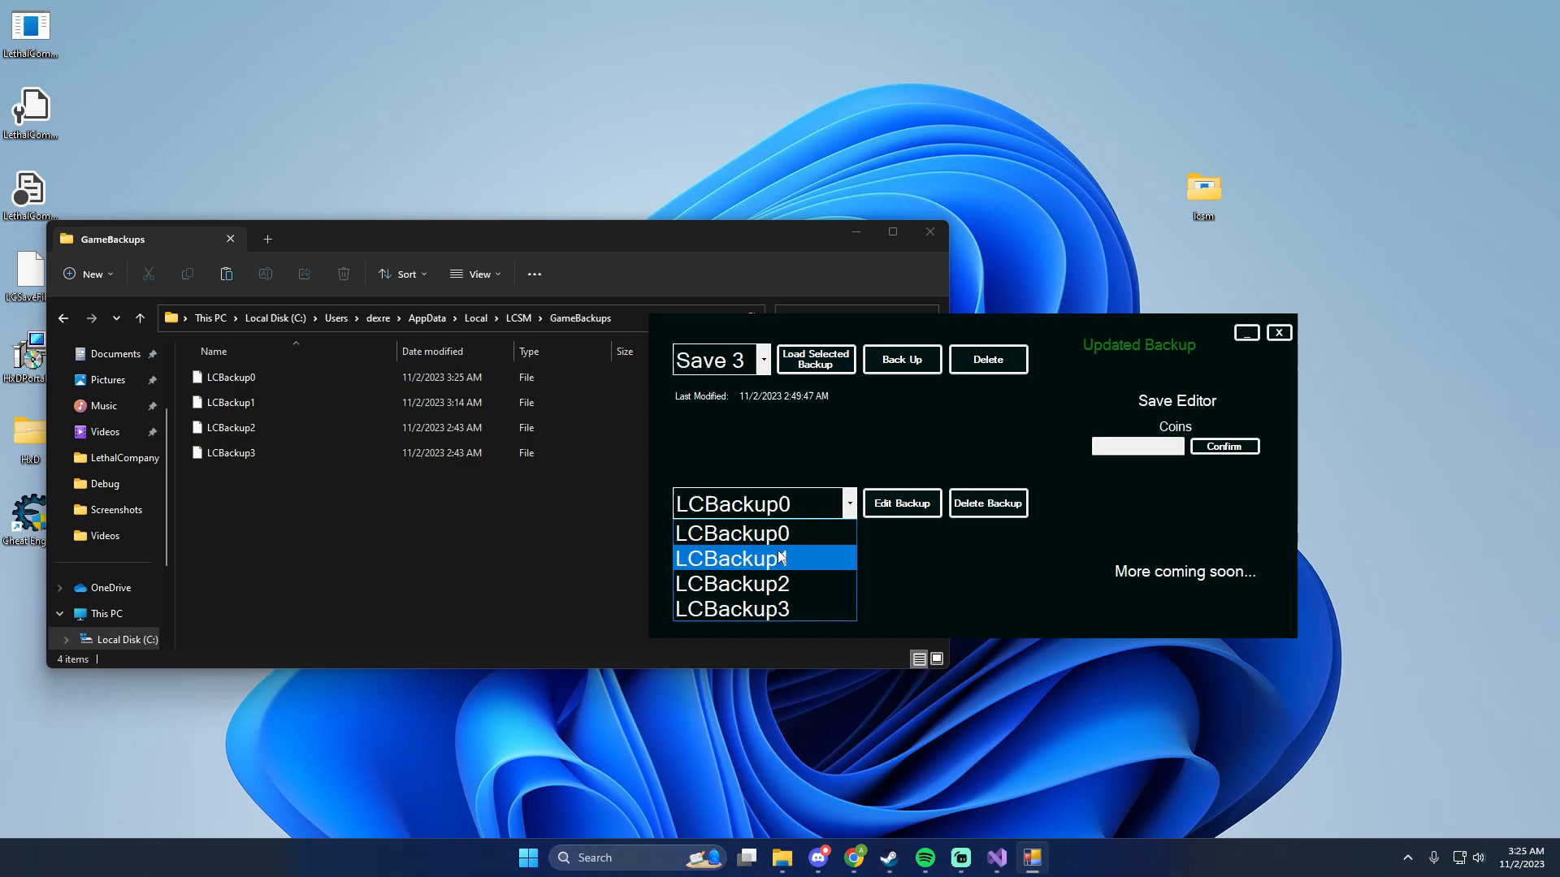
click(727, 558)
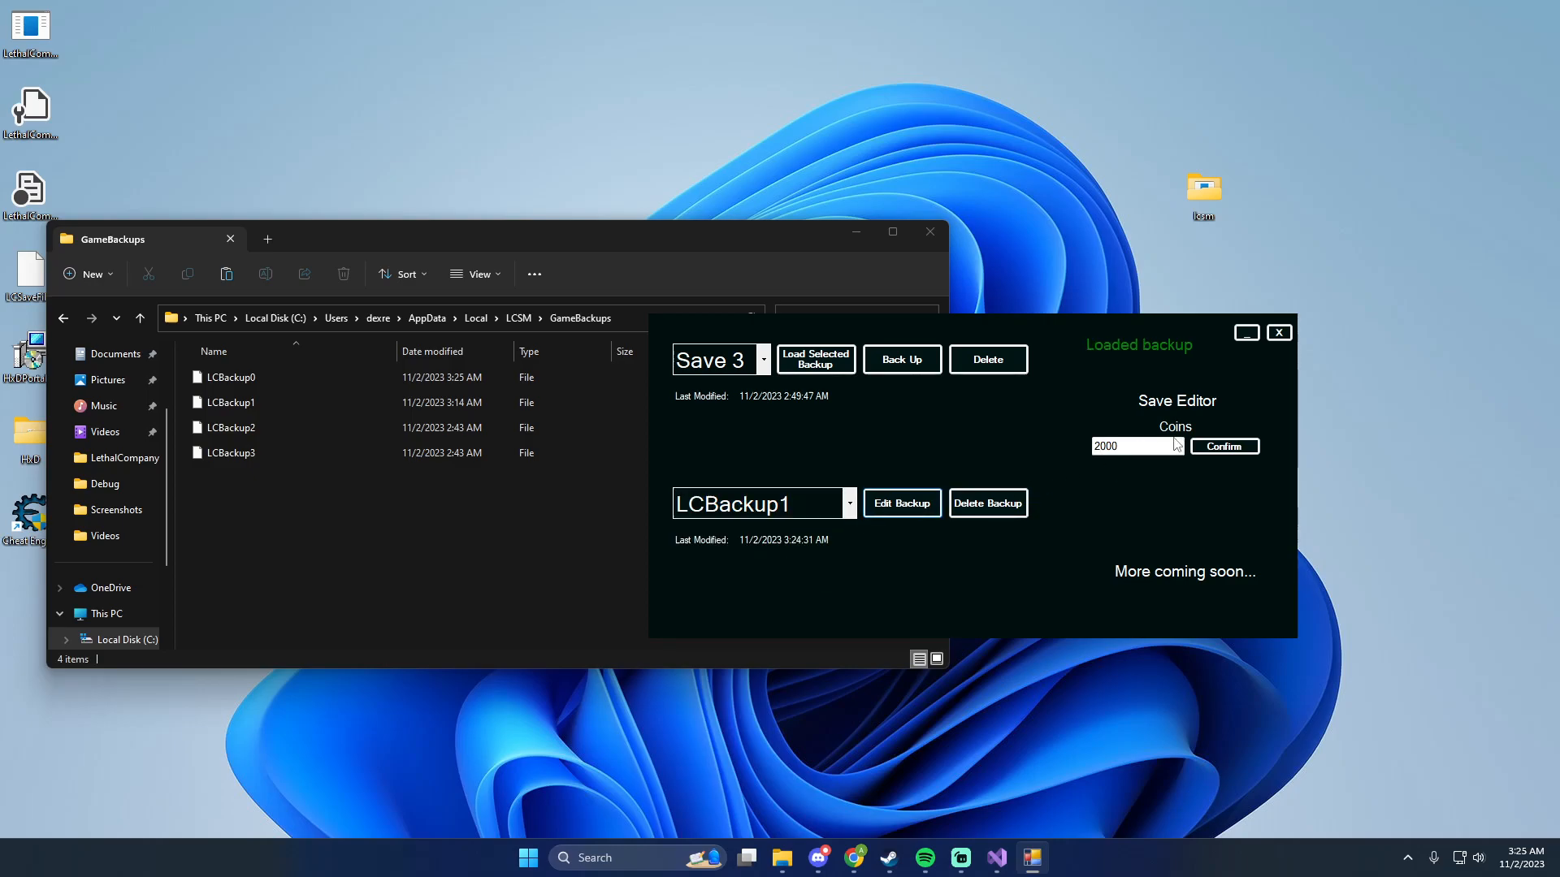
text(2)
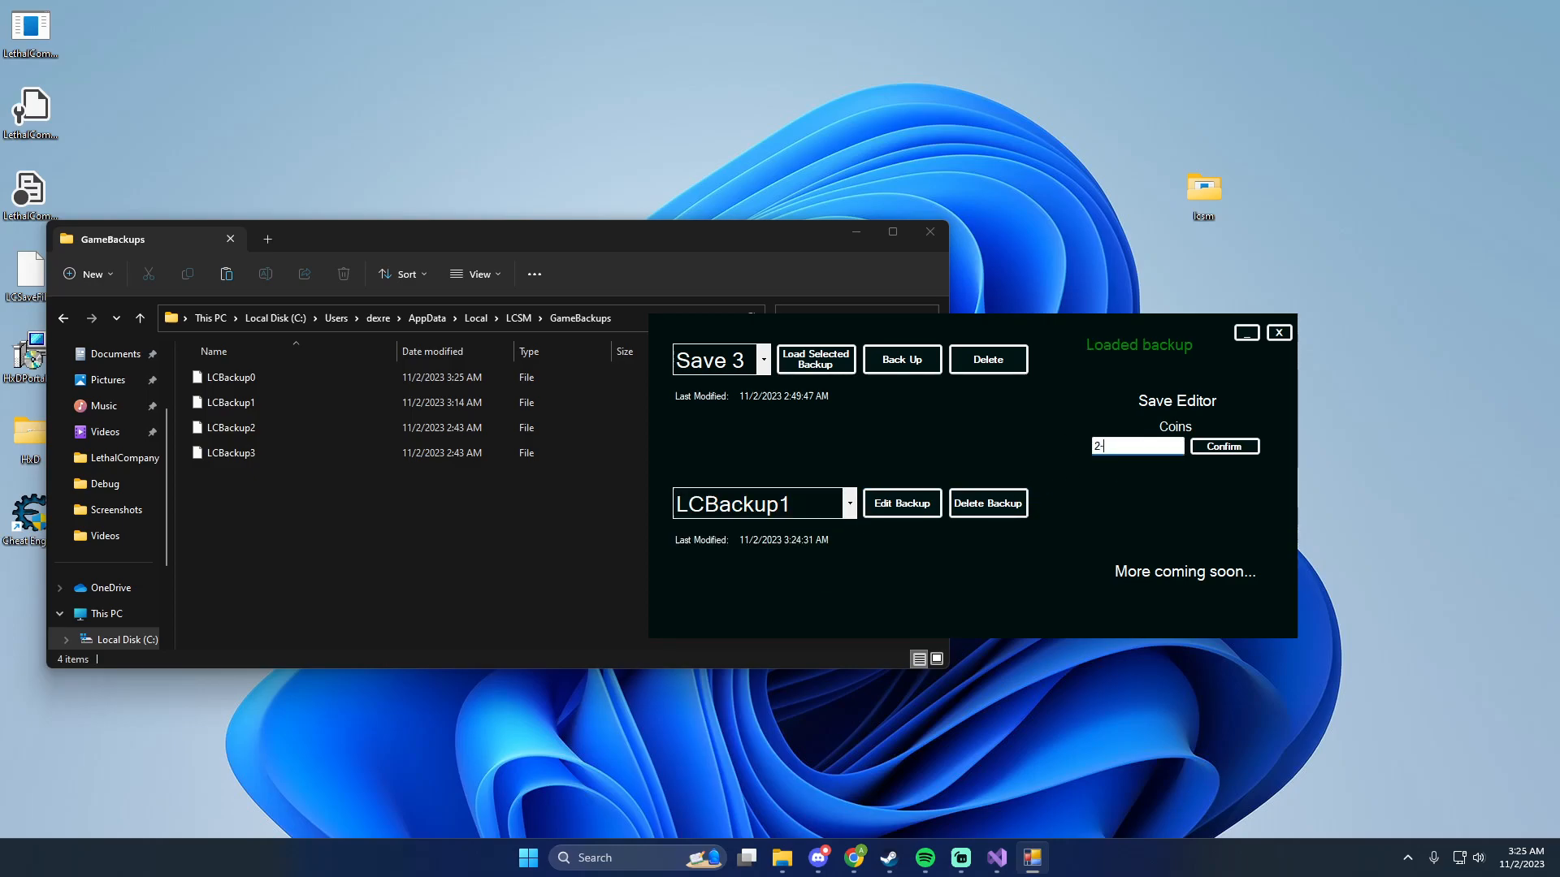
text(0000)
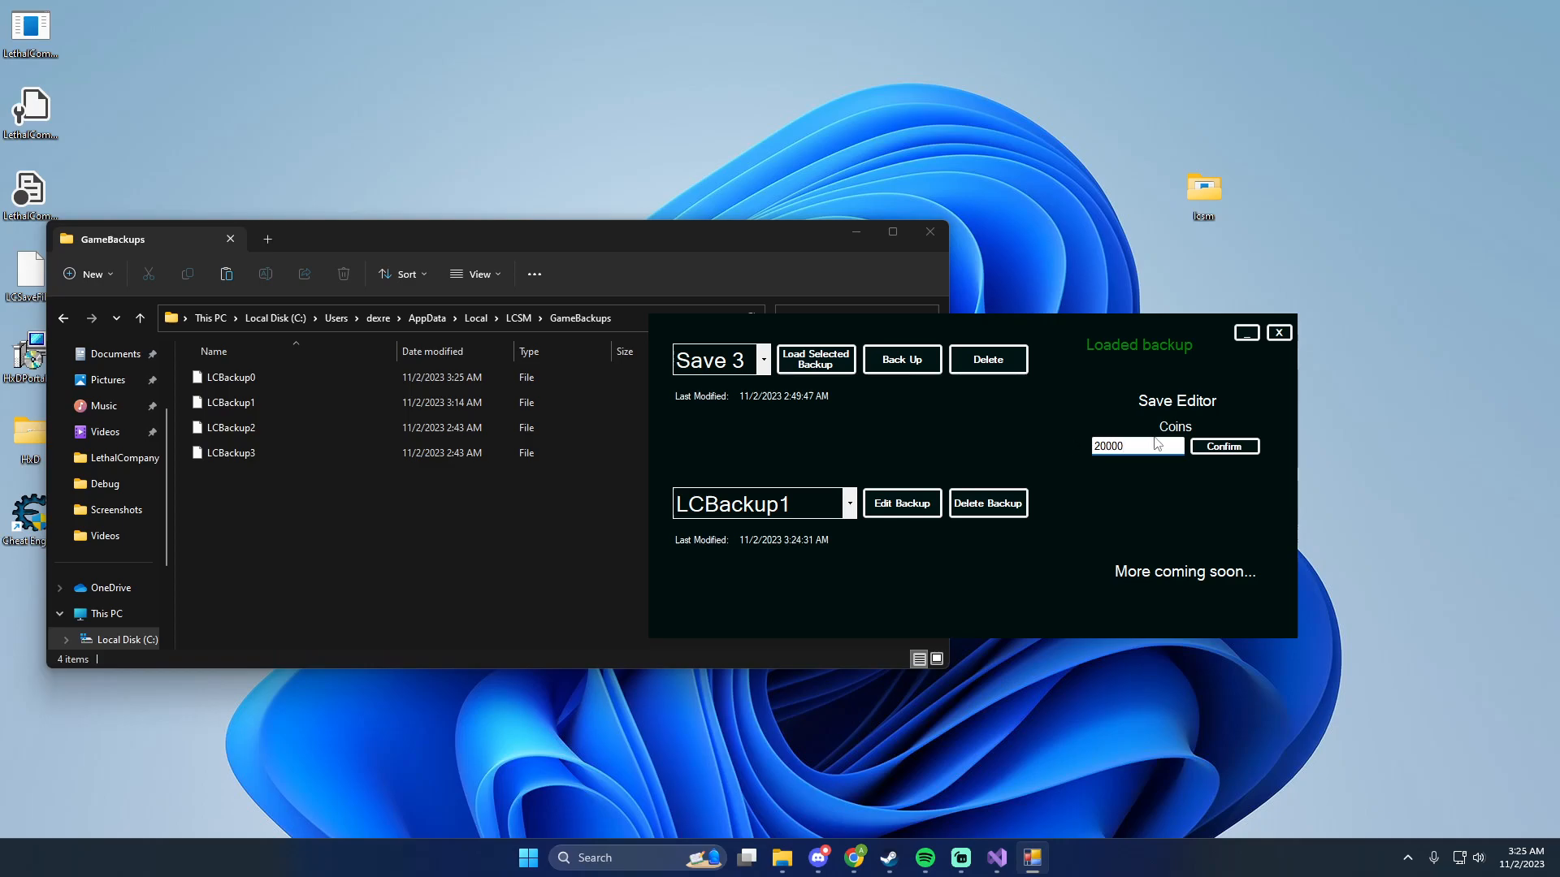
click(1223, 446)
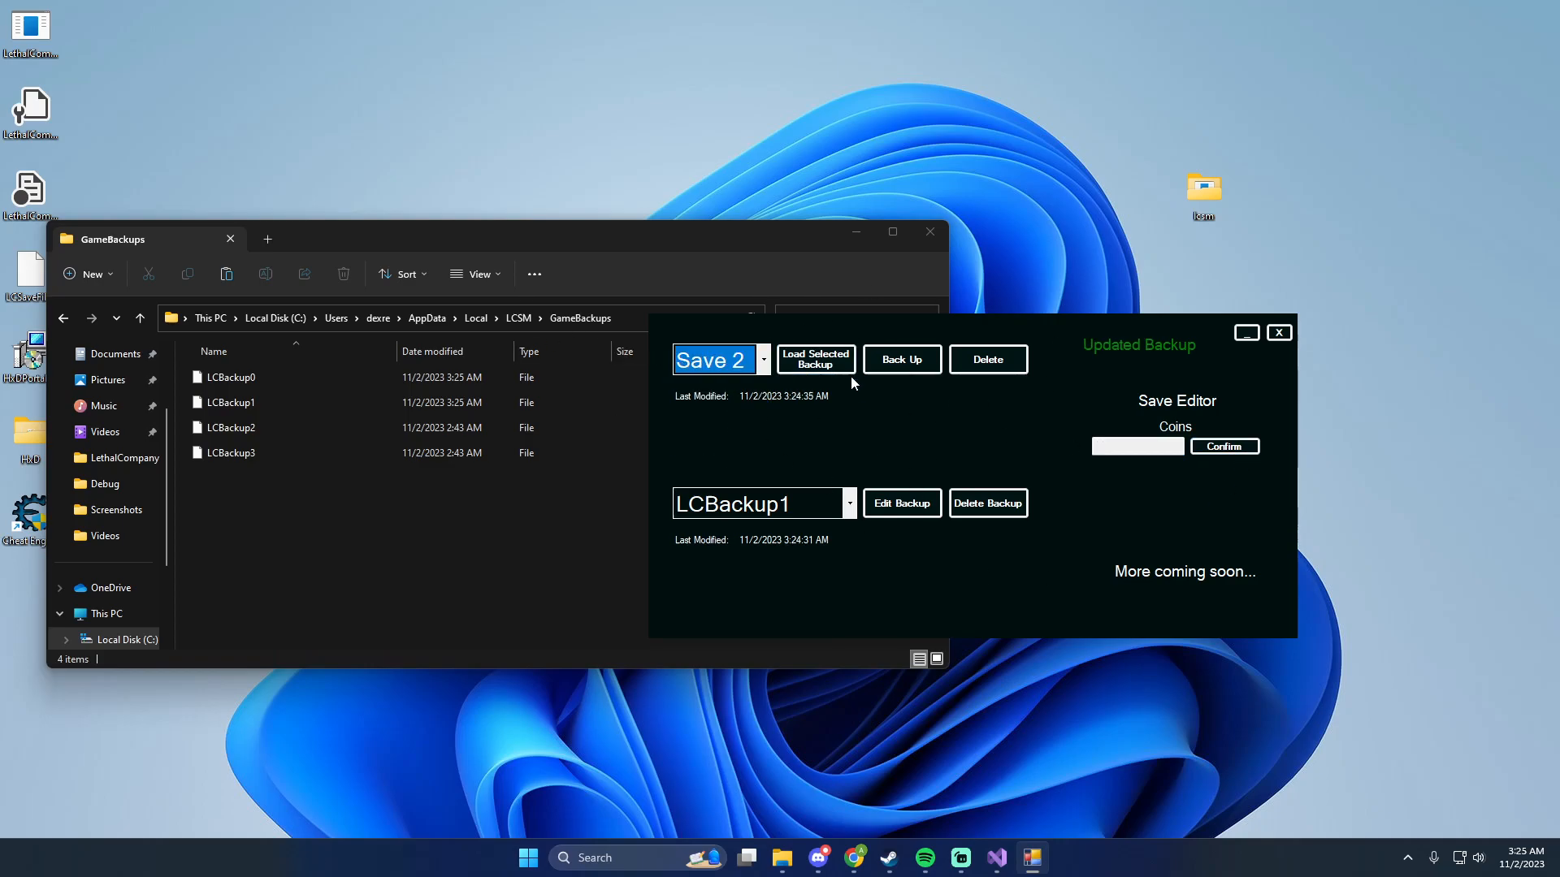
Load a backup into a save slot, entering 2000 and switching to another slot.
click(814, 359)
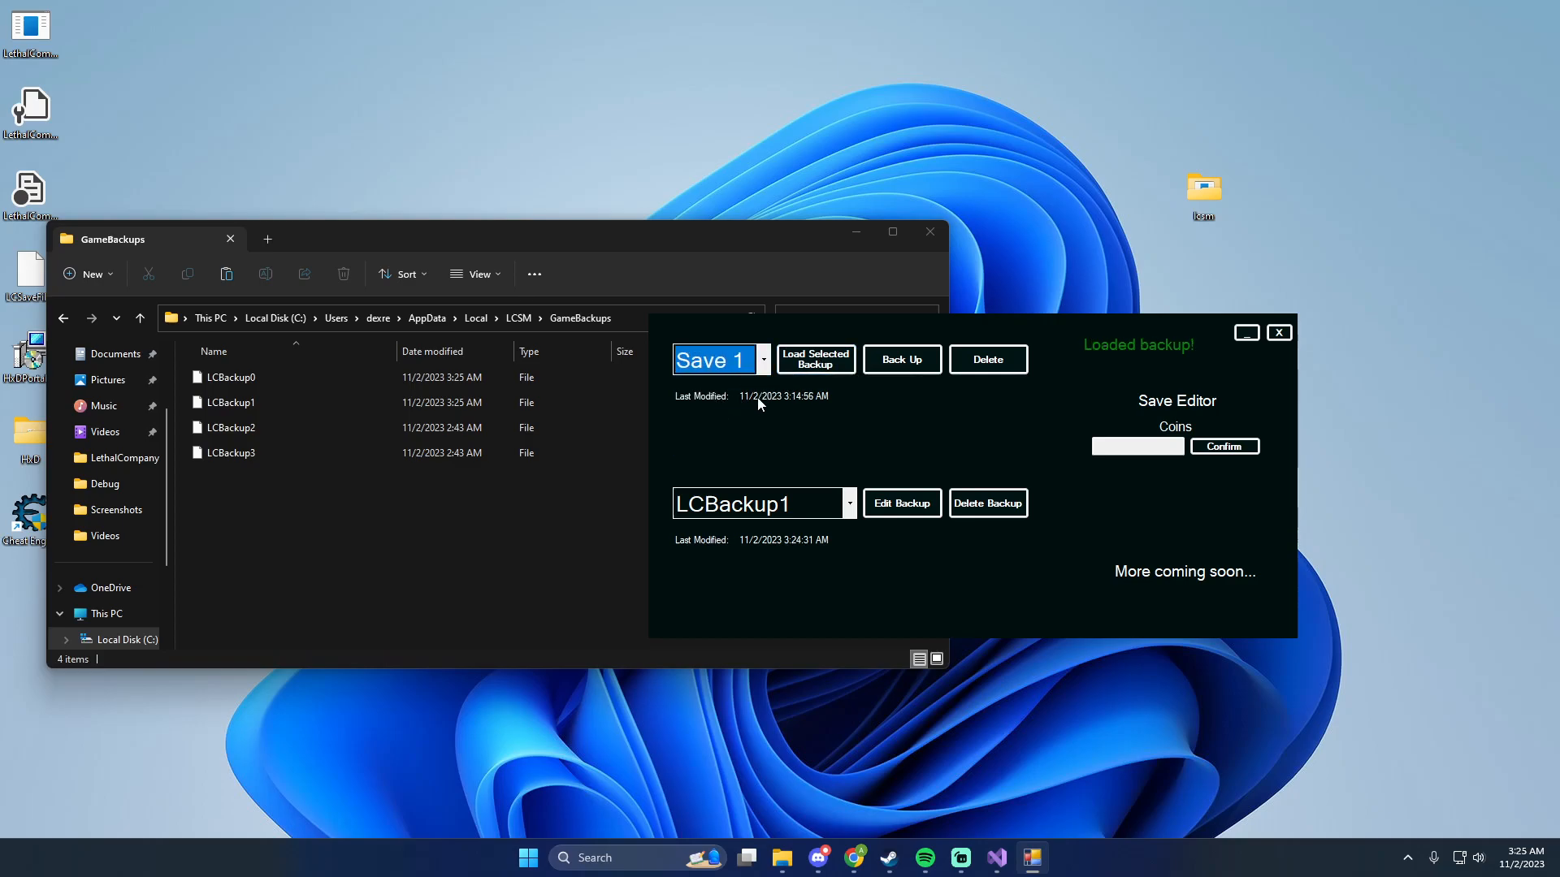
text(20000)
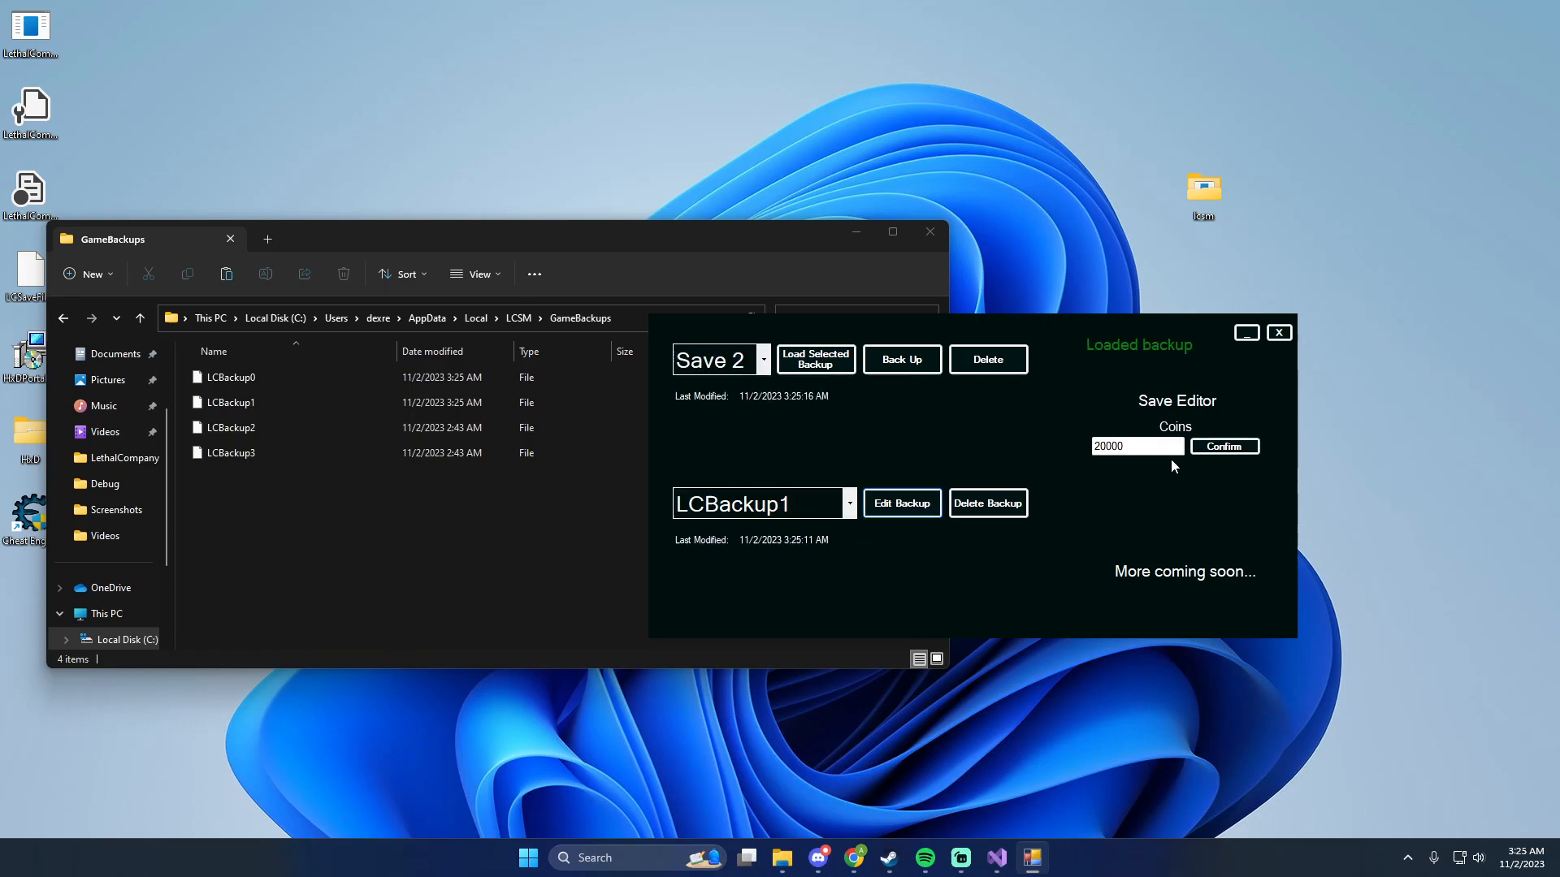
click(762, 360)
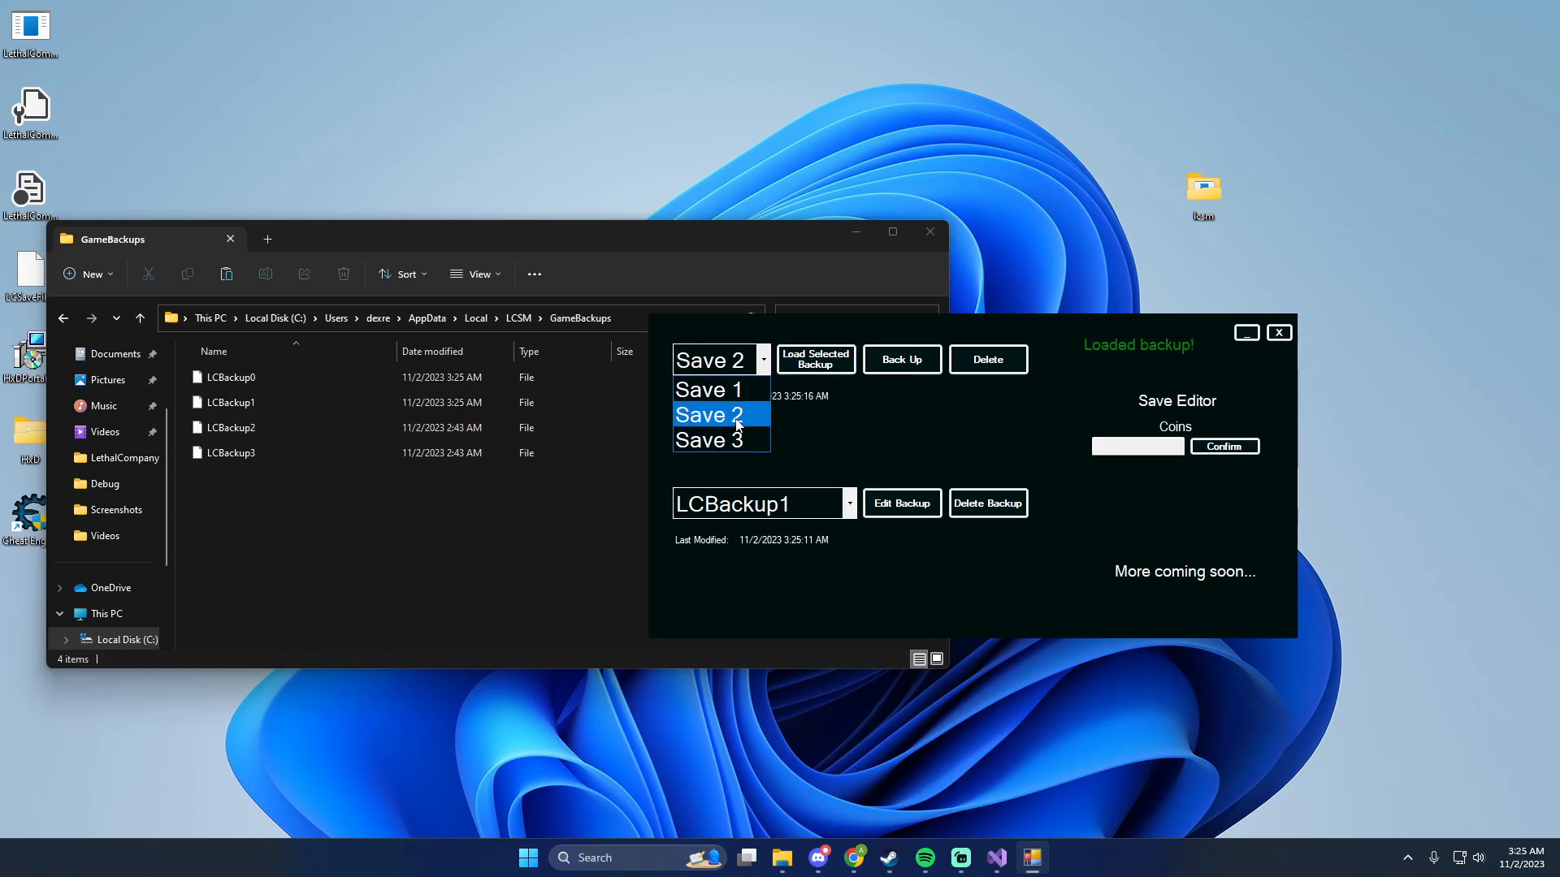
click(708, 439)
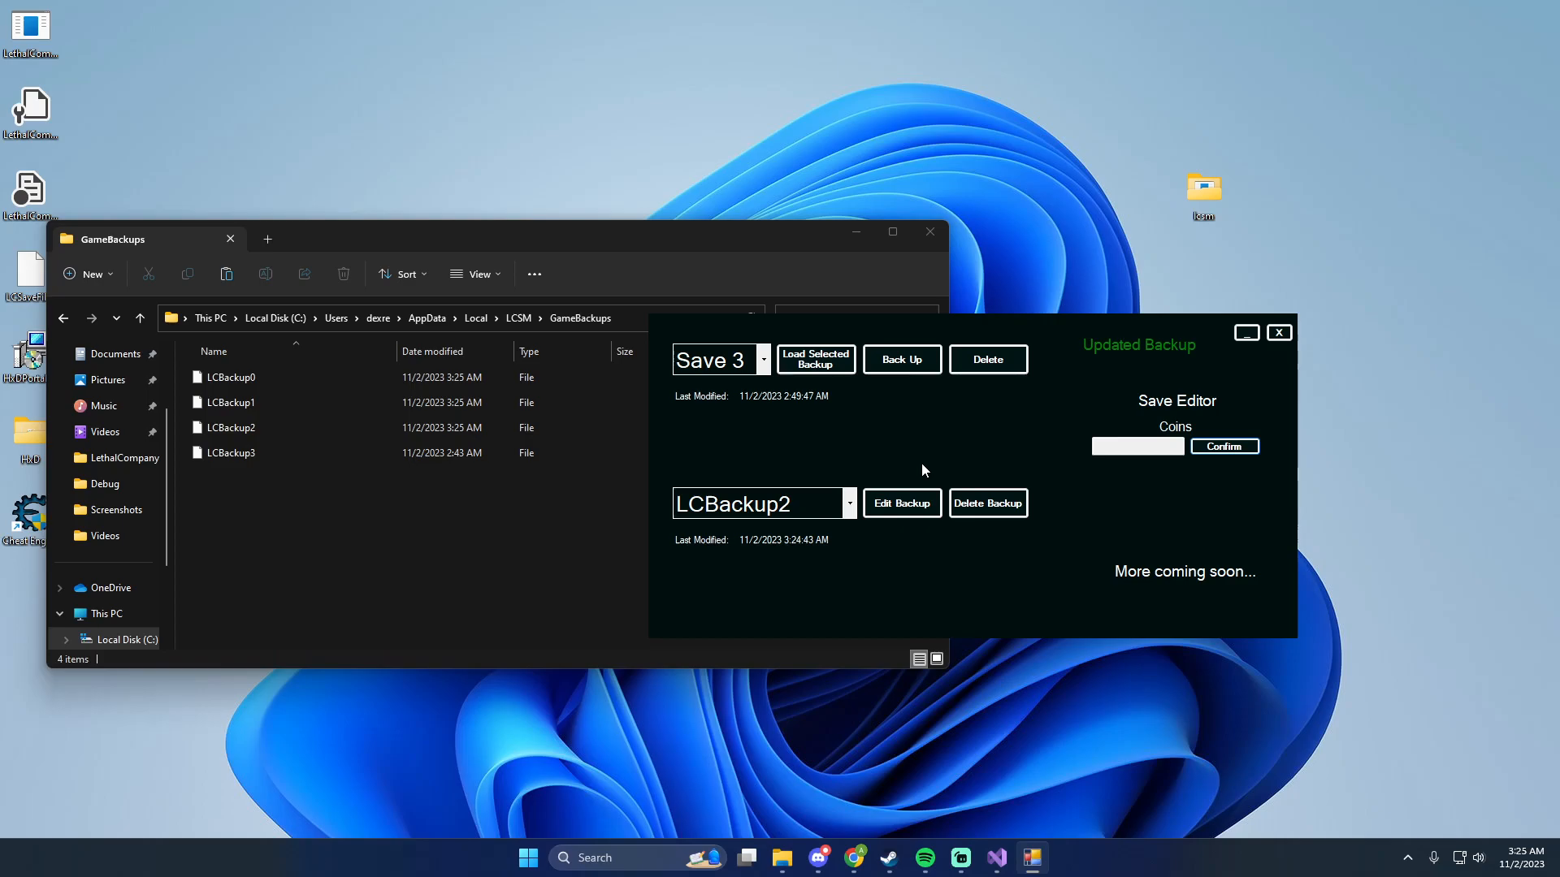
Select LCBackup2 and open it for editing, dismissing the confirm reminder.
click(848, 503)
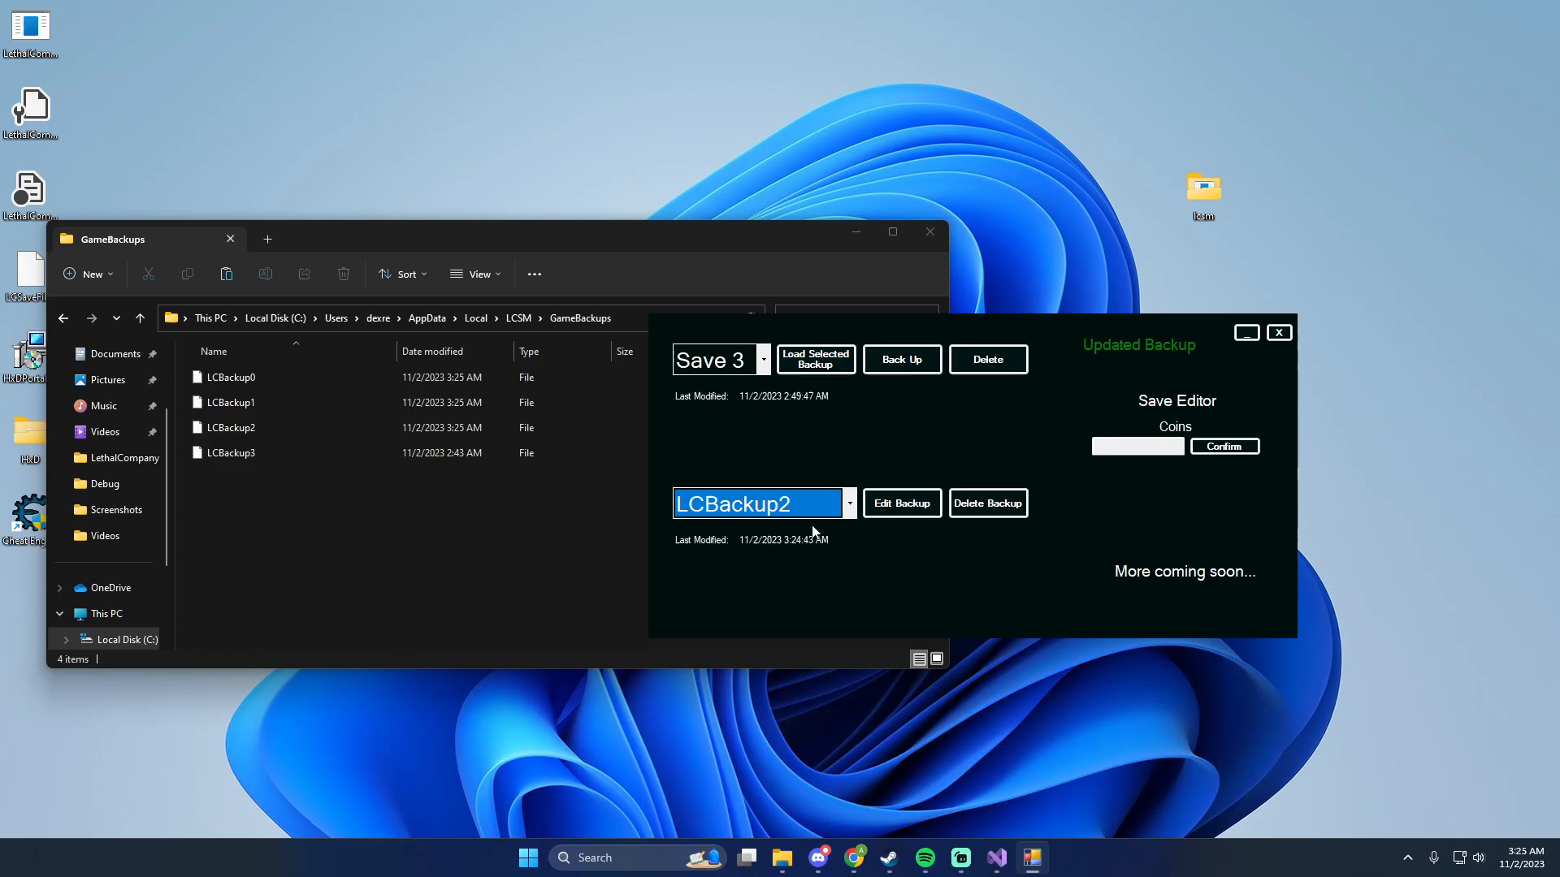
mouse_move(861, 527)
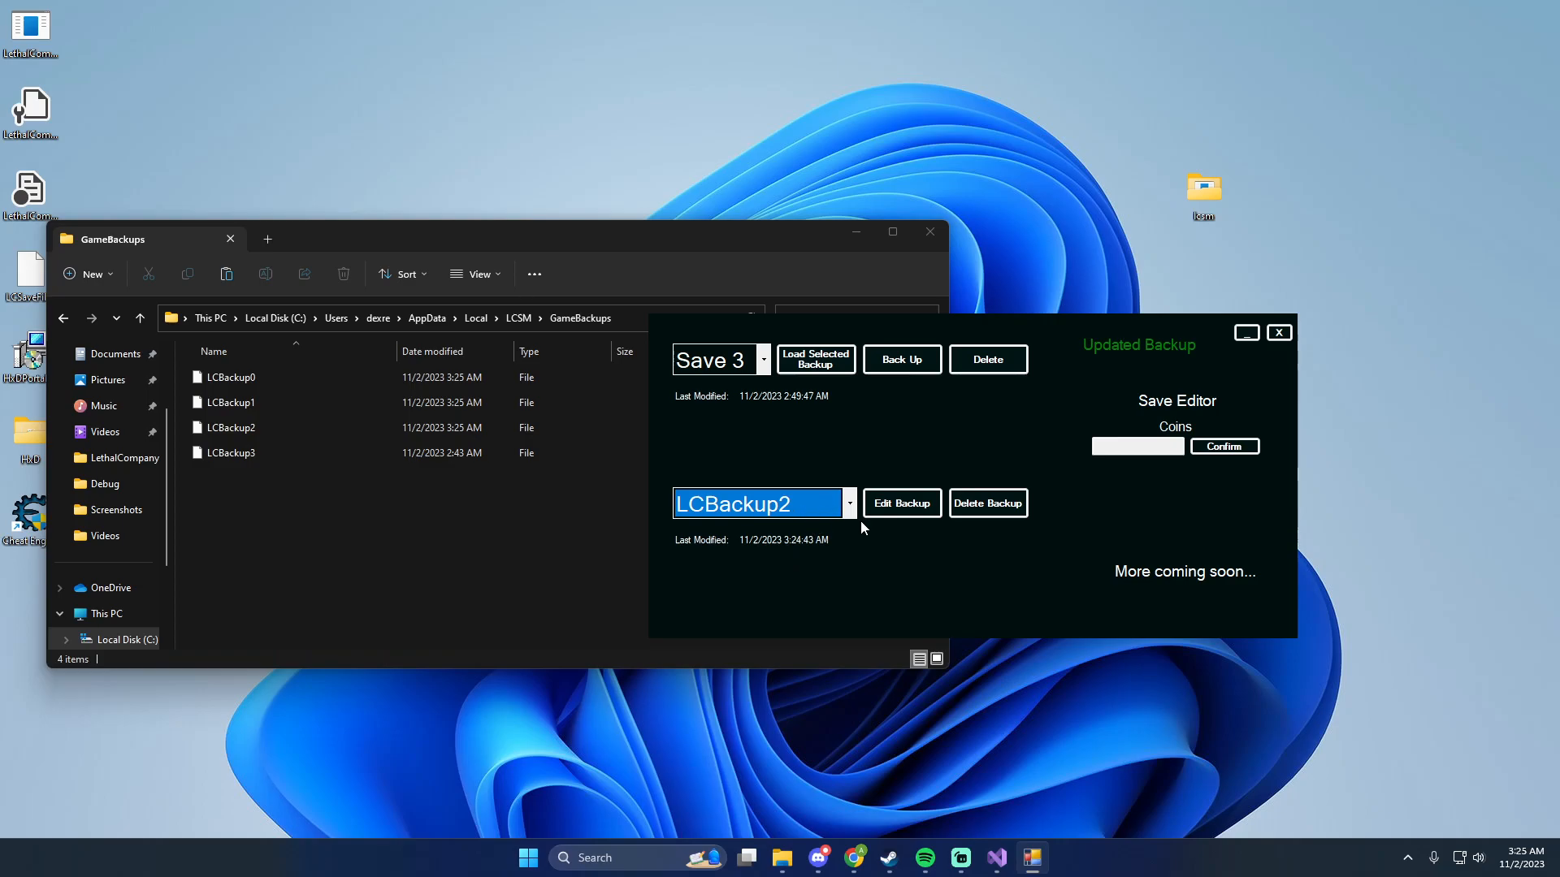
click(815, 359)
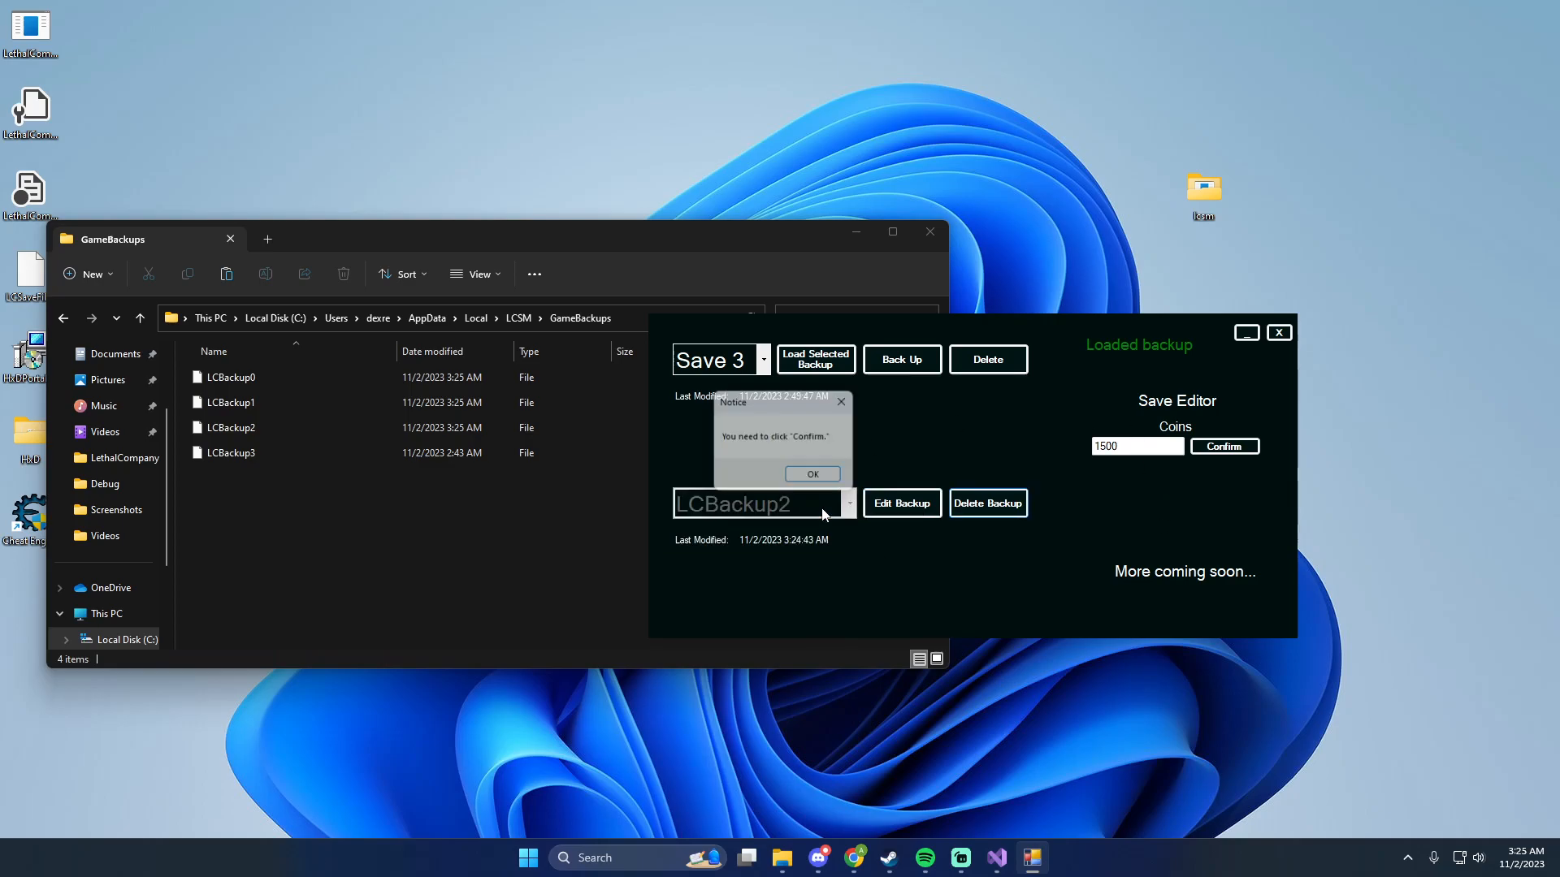
click(811, 474)
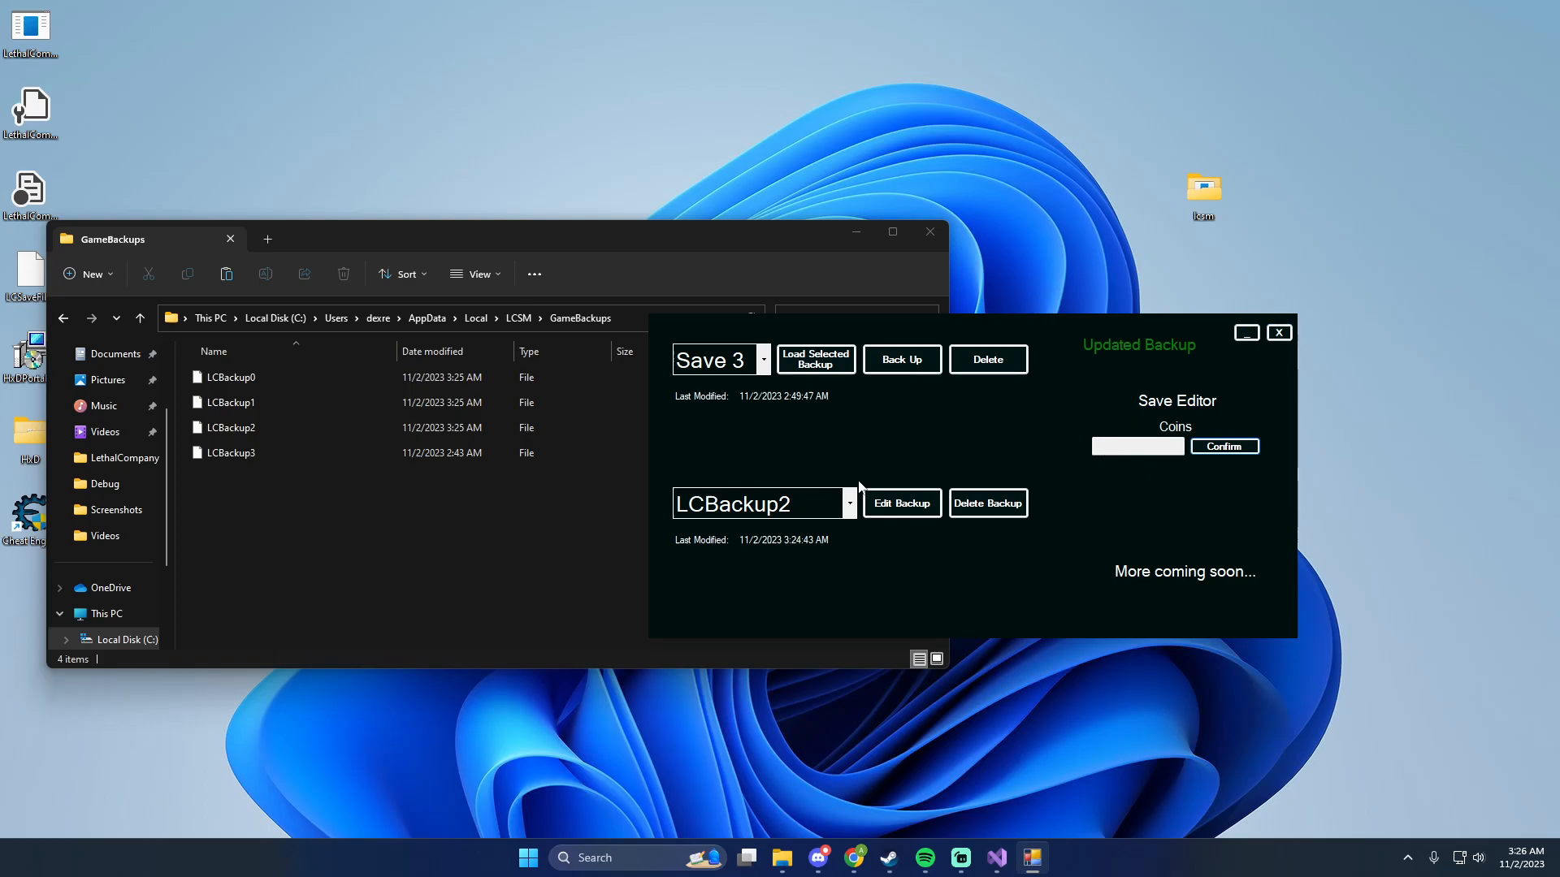
Delete LCBackup2 and quit the save manager, confirming Yes.
click(1278, 332)
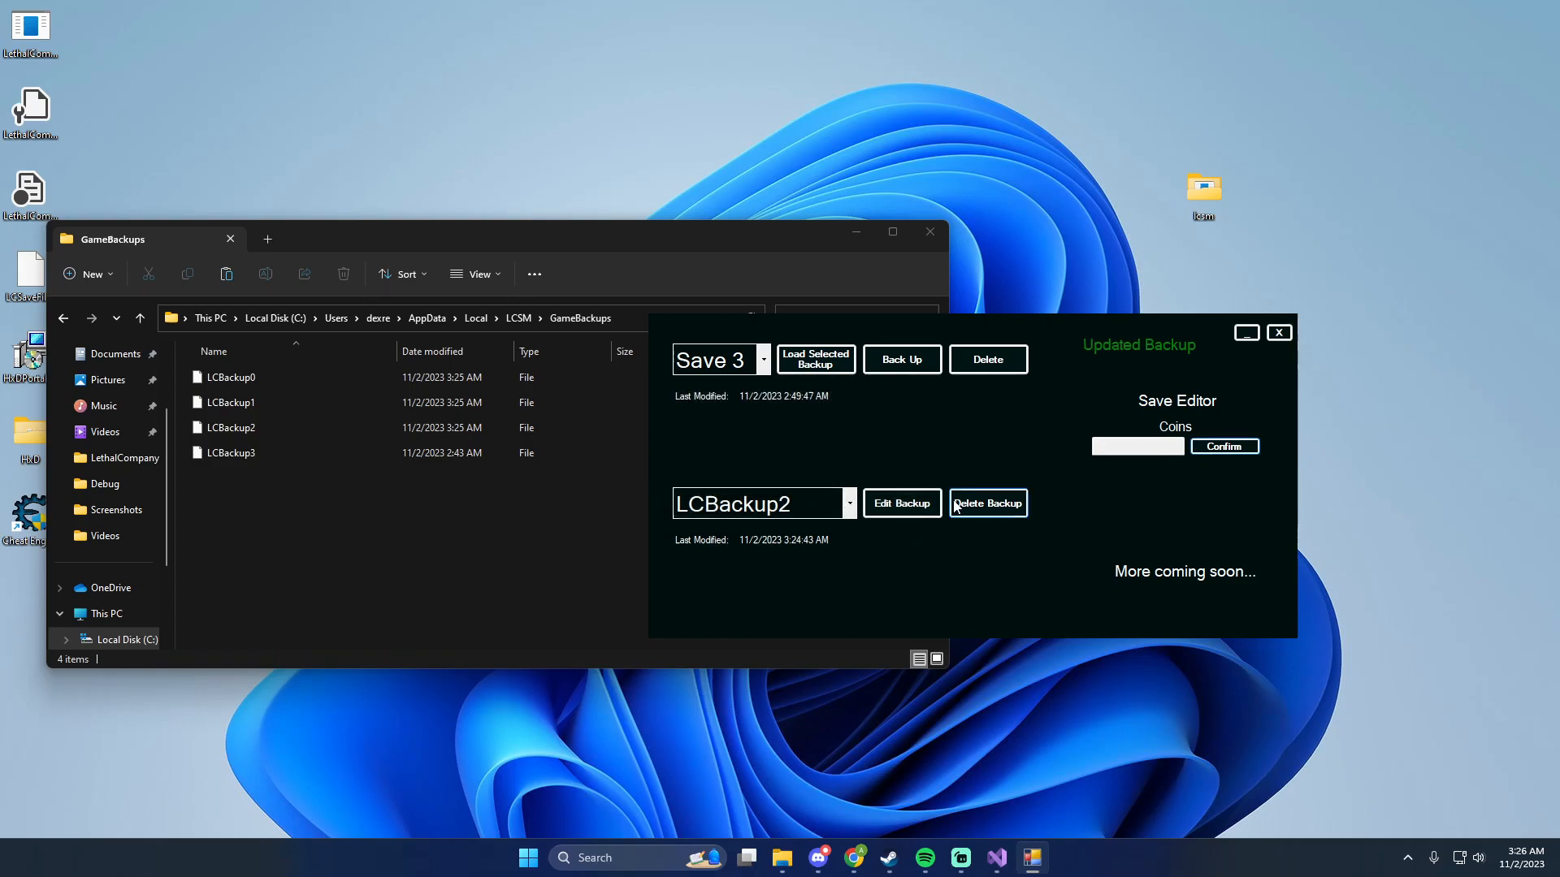
click(987, 503)
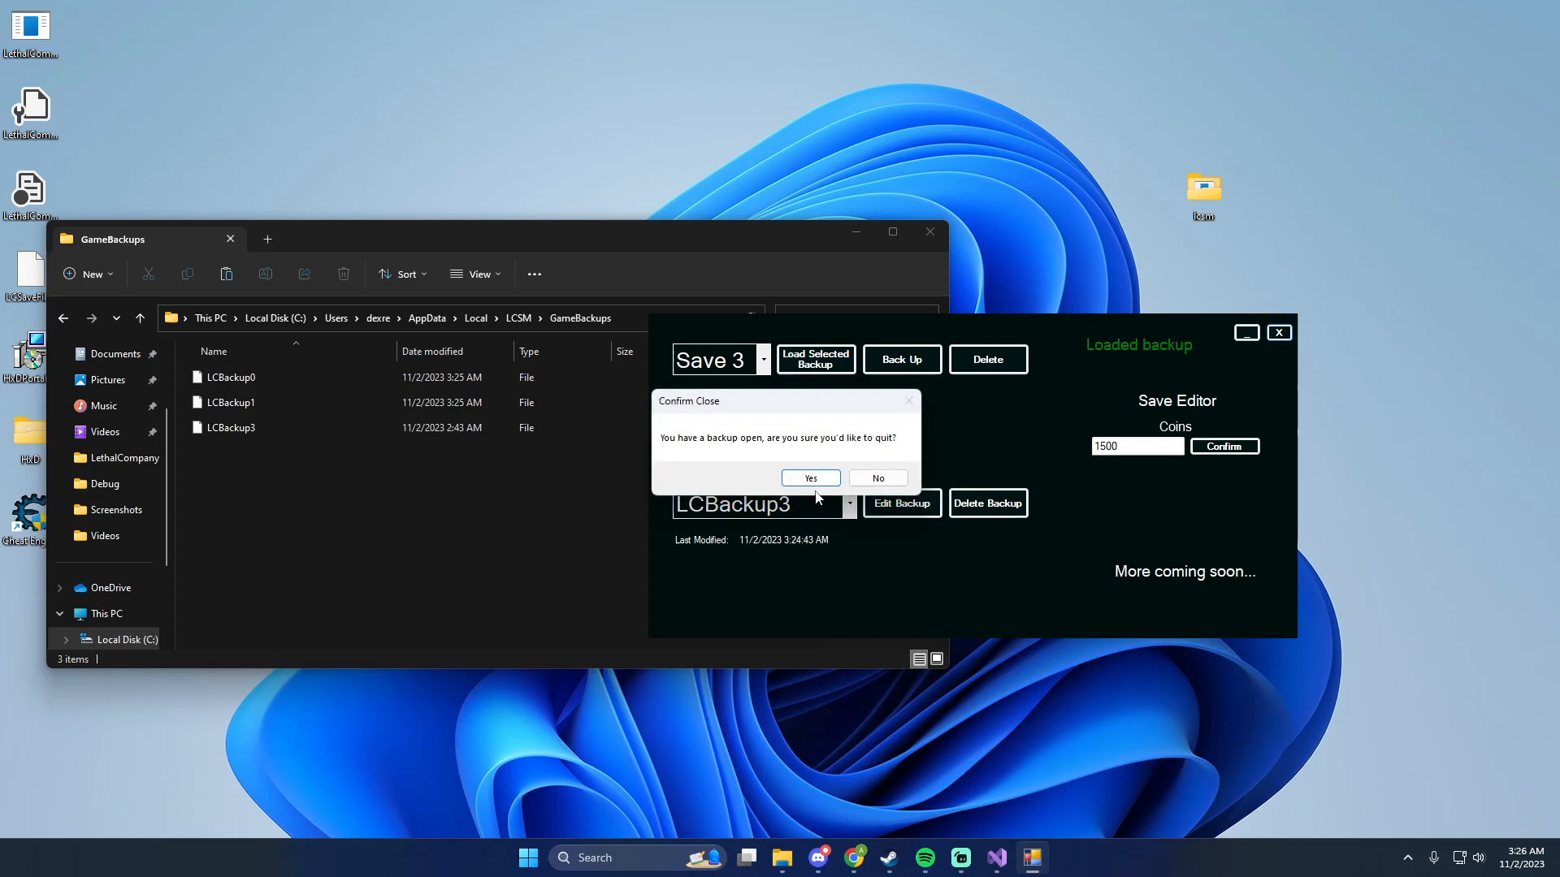
mouse_move(985, 388)
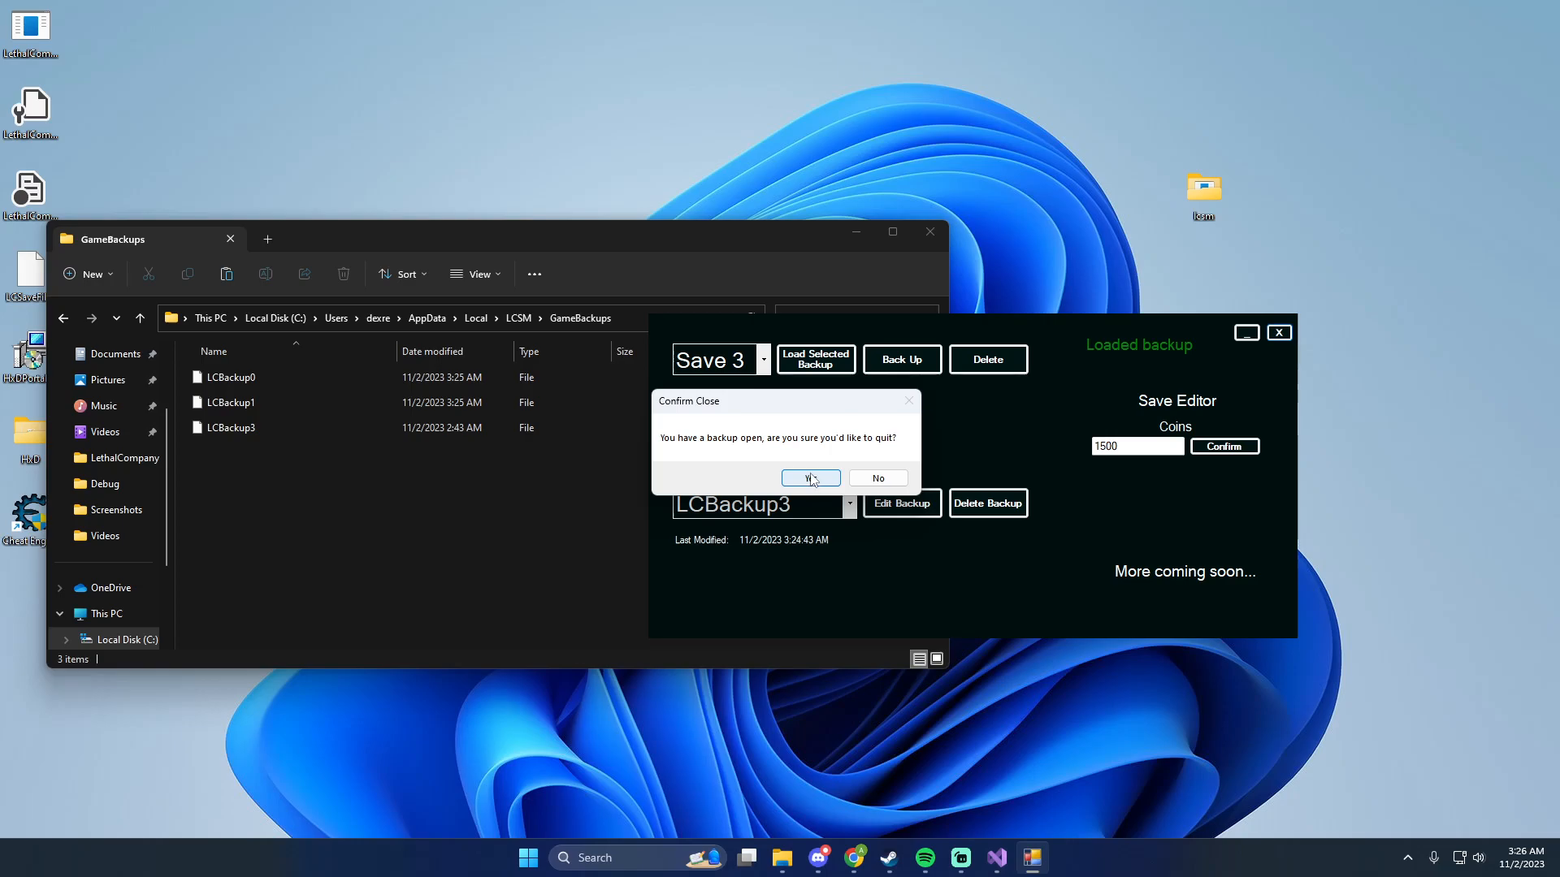
click(809, 479)
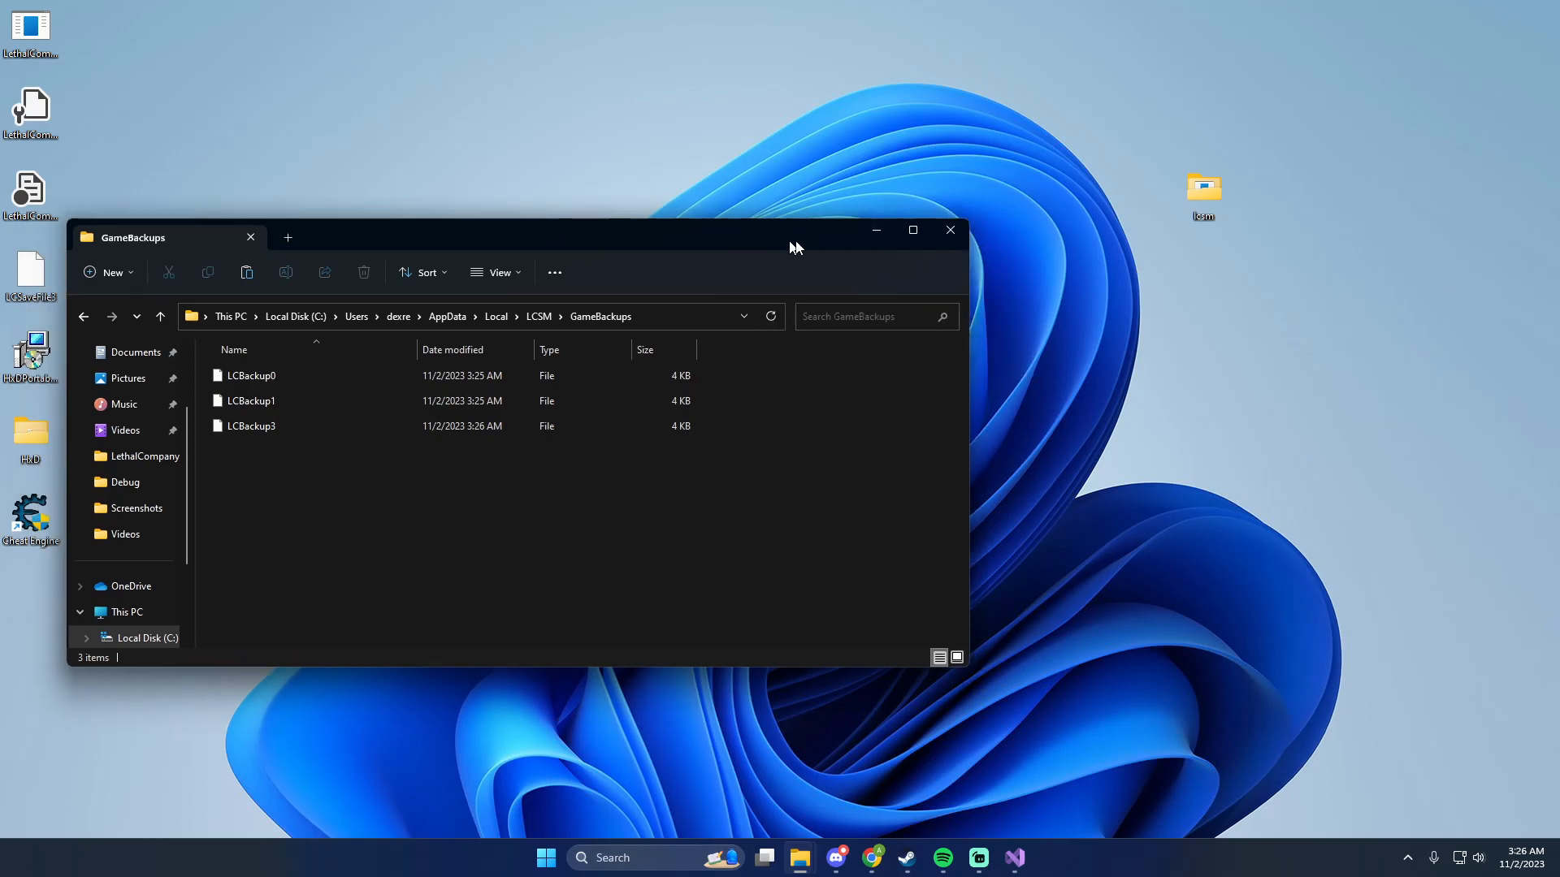
Move the GameBackups Explorer window toward the screen centre.
drag(786, 236, 820, 249)
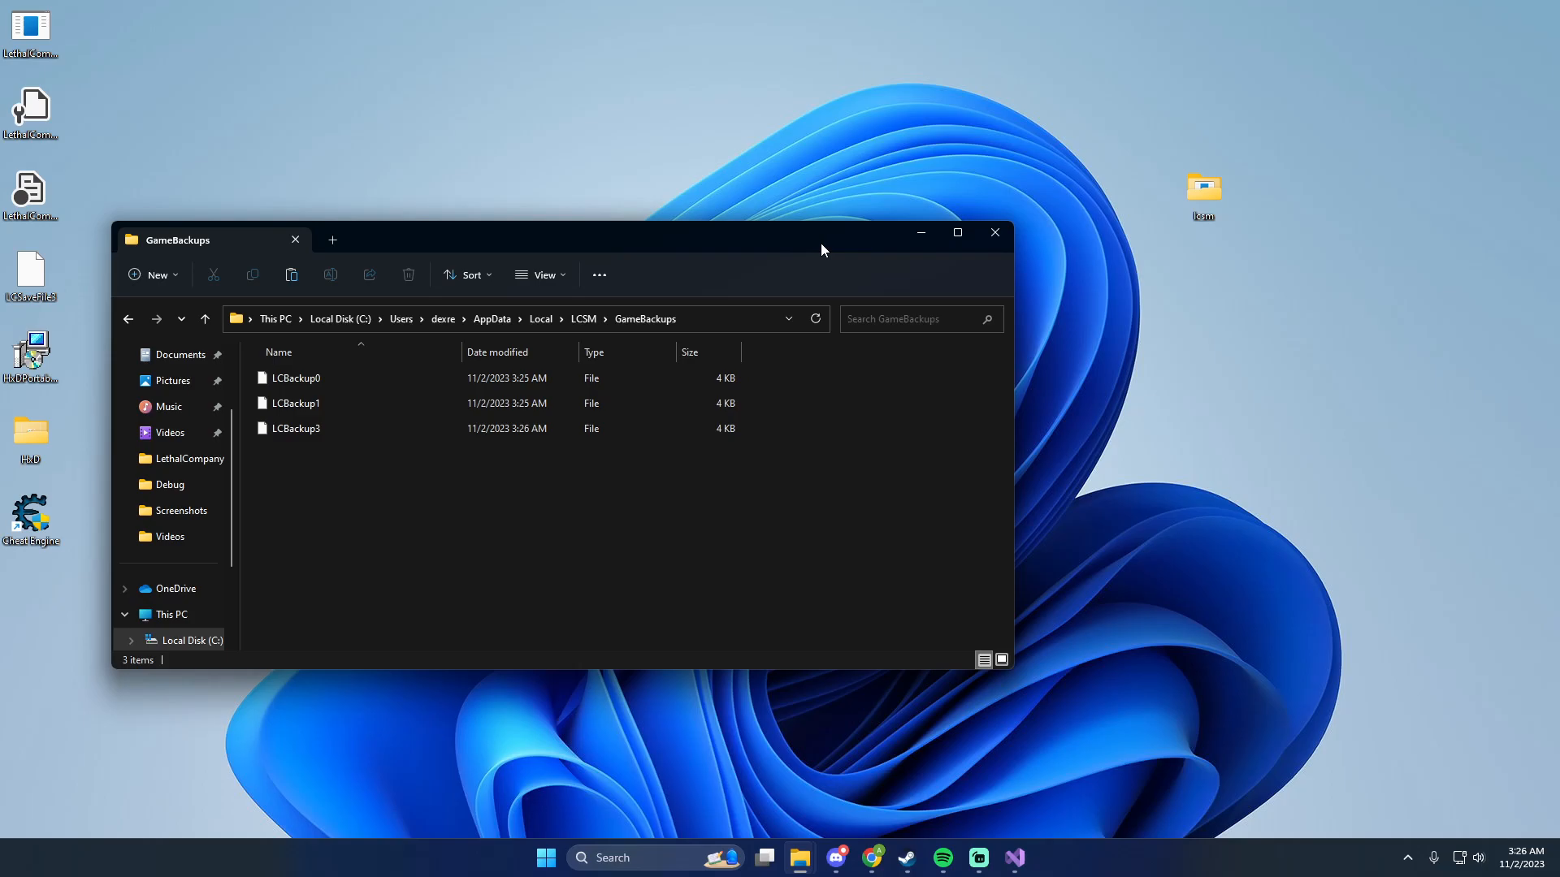
mouse_move(962, 667)
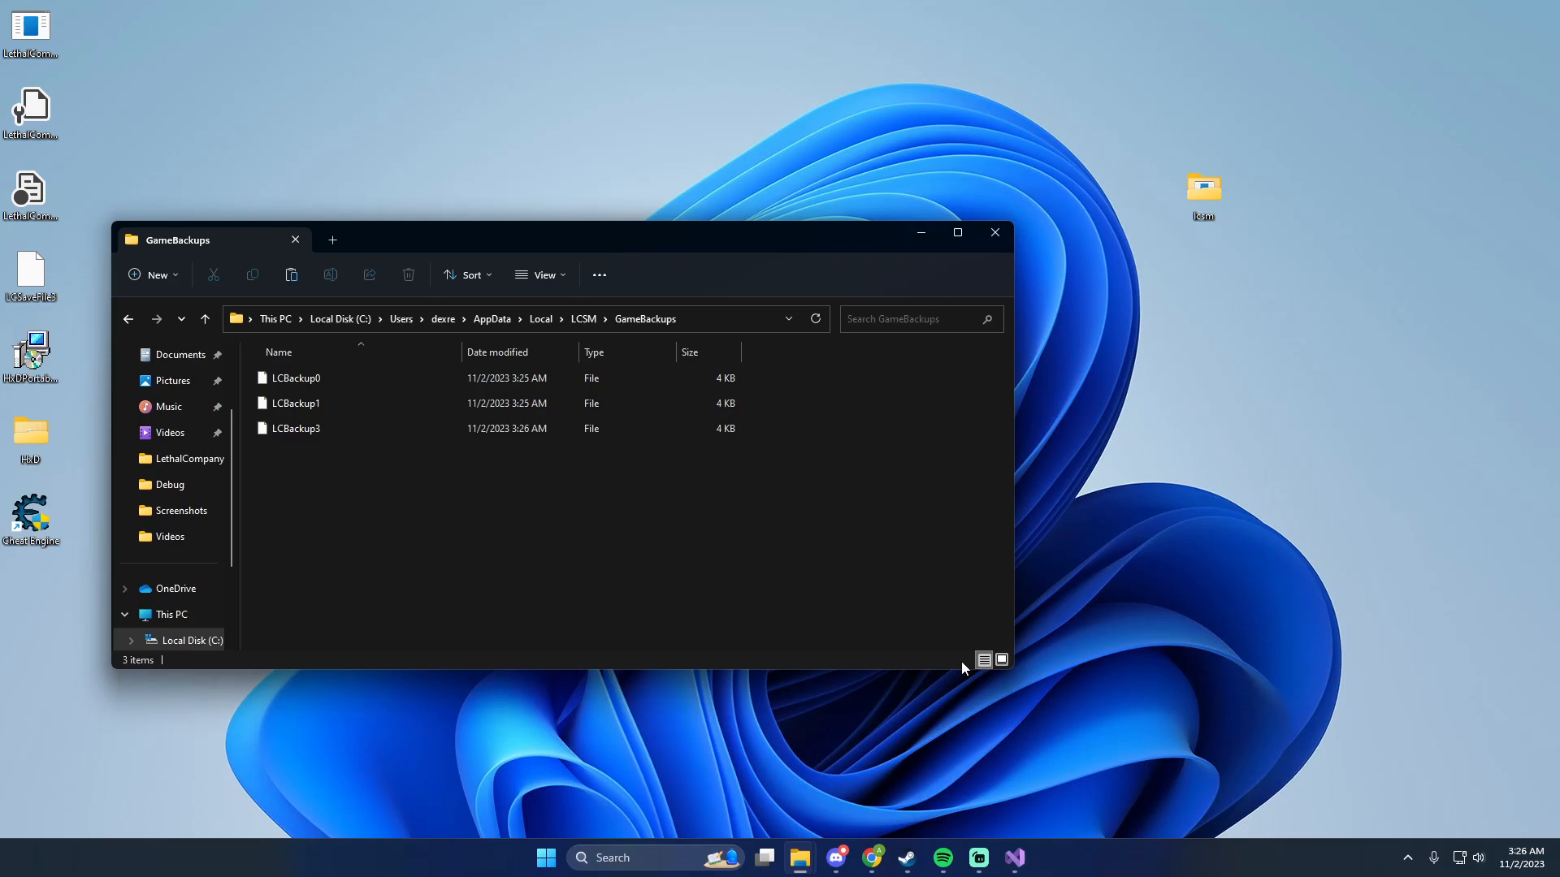